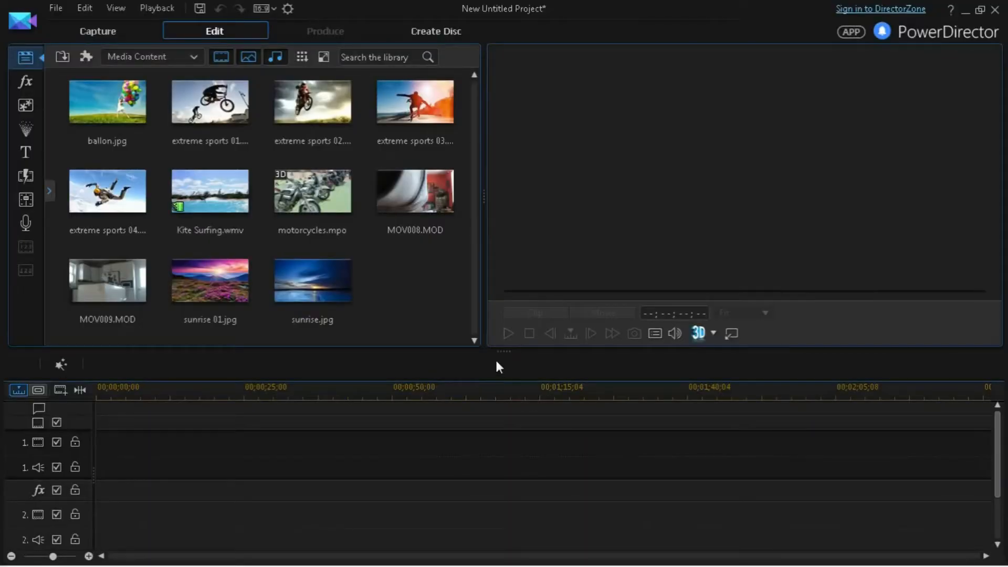
{"action": "mouse_move", "coordinate": [494, 369]}
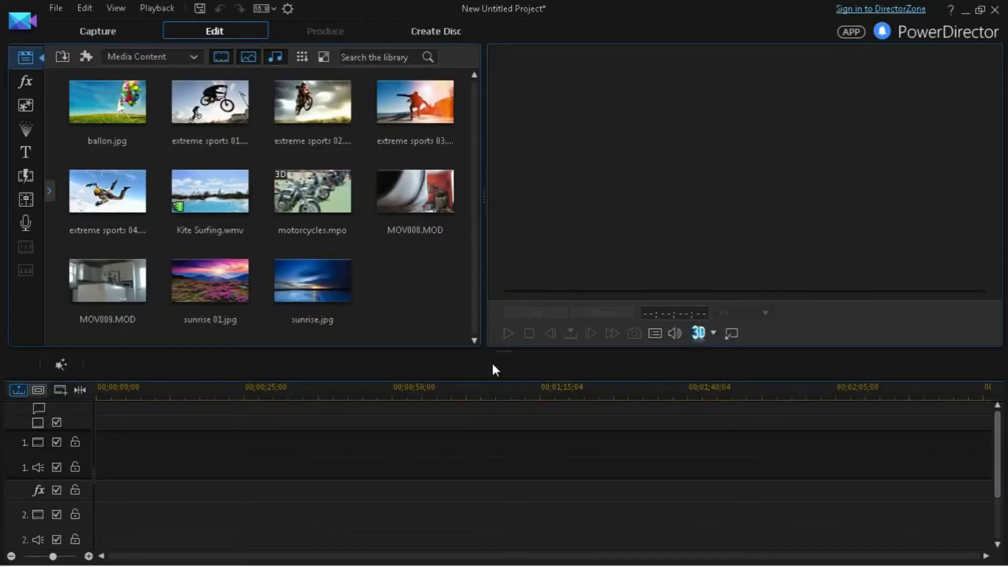
{"action": "mouse_move", "coordinate": [472, 360]}
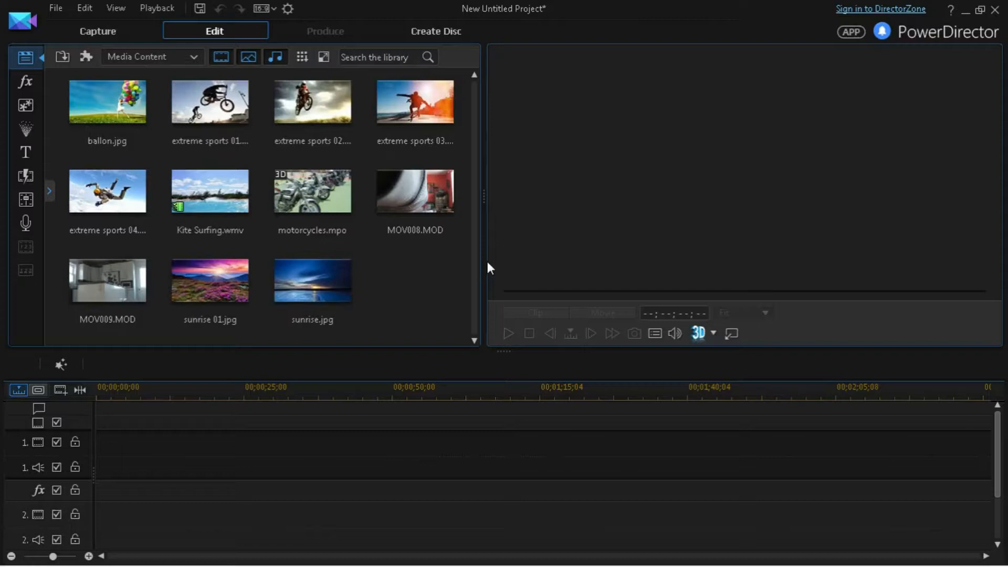
{"action": "mouse_move", "coordinate": [514, 265]}
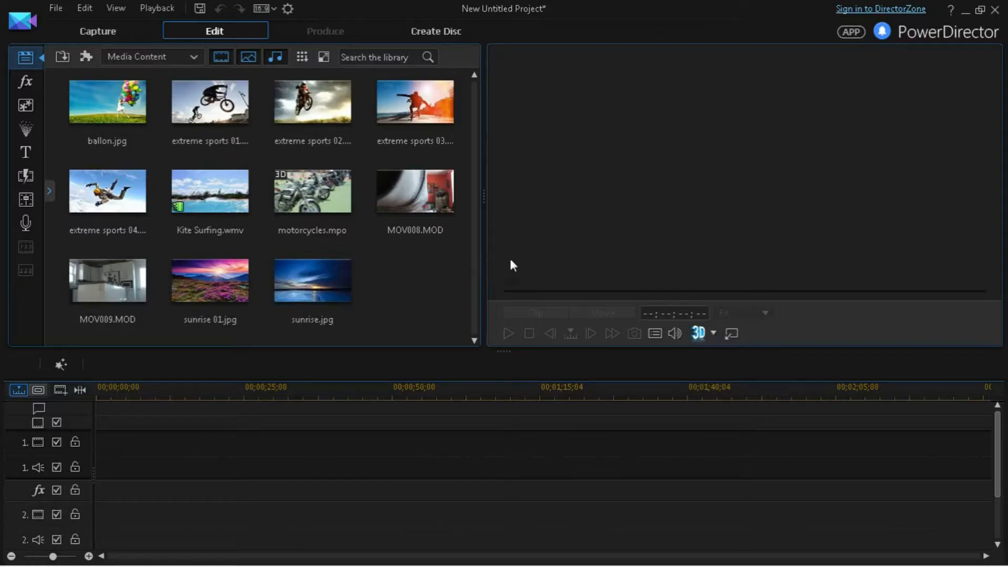
Step: Drag MOV008.MOD from the Media Library to the start of video track 1
{"action": "left_click", "coordinate": [414, 191]}
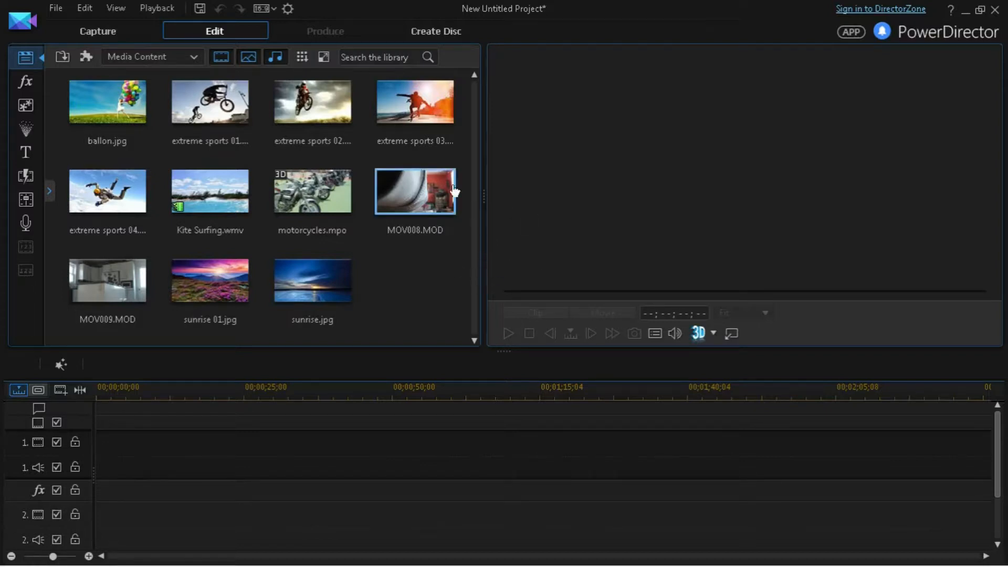
{"action": "mouse_move", "coordinate": [391, 217]}
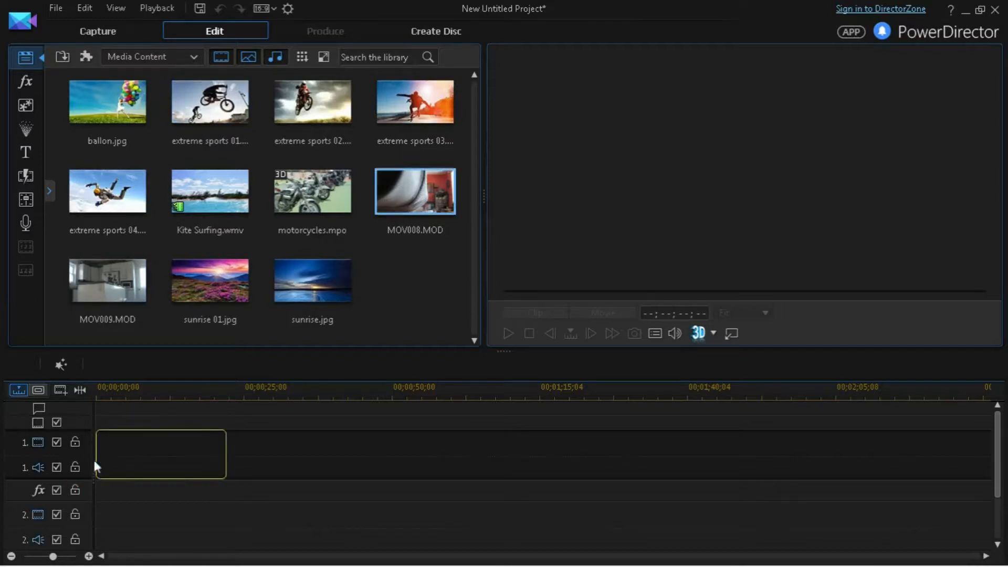
{"action": "left_click_drag", "start_coordinate": [414, 191], "coordinate": [160, 443]}
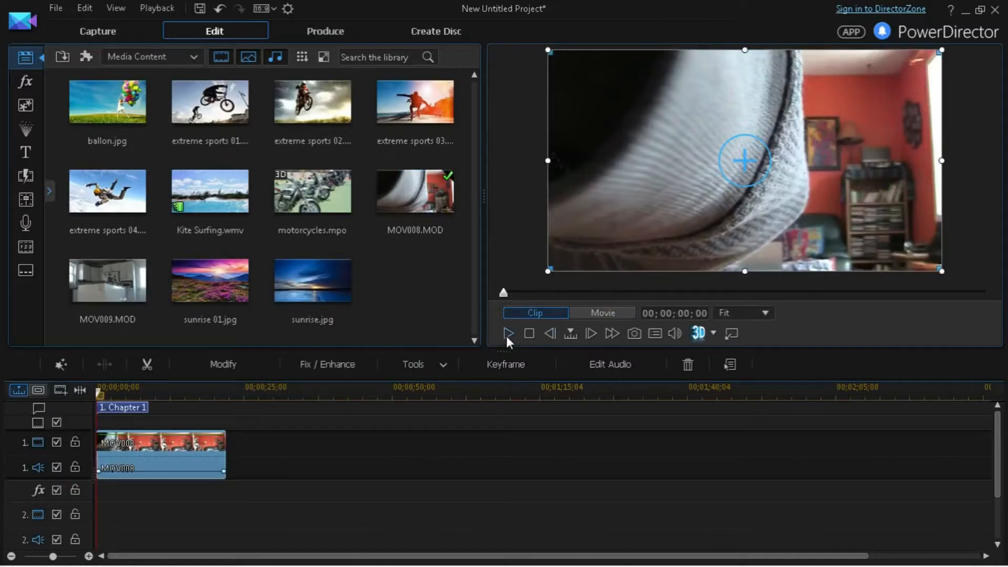
{"action": "mouse_move", "coordinate": [508, 349]}
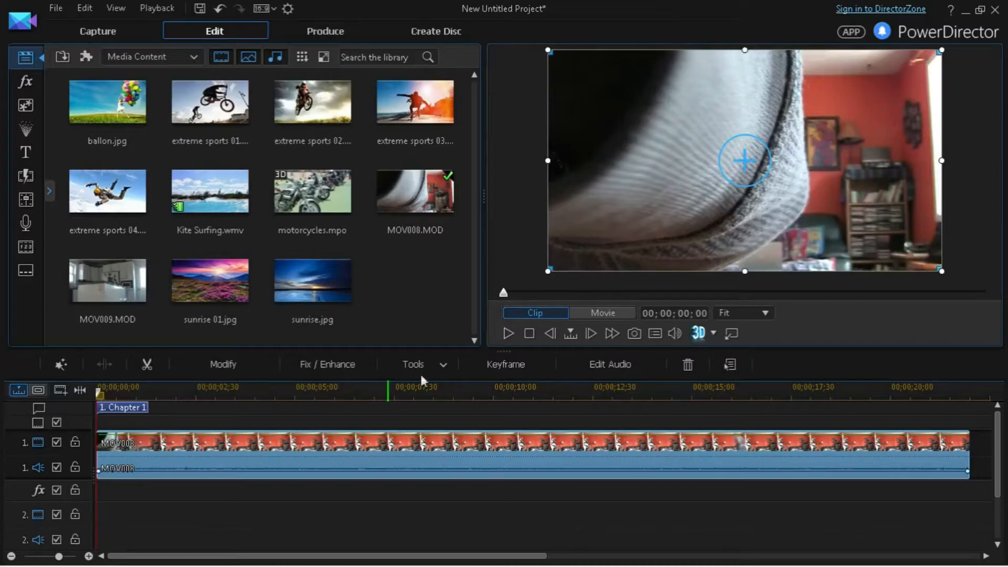
{"action": "mouse_move", "coordinate": [503, 330]}
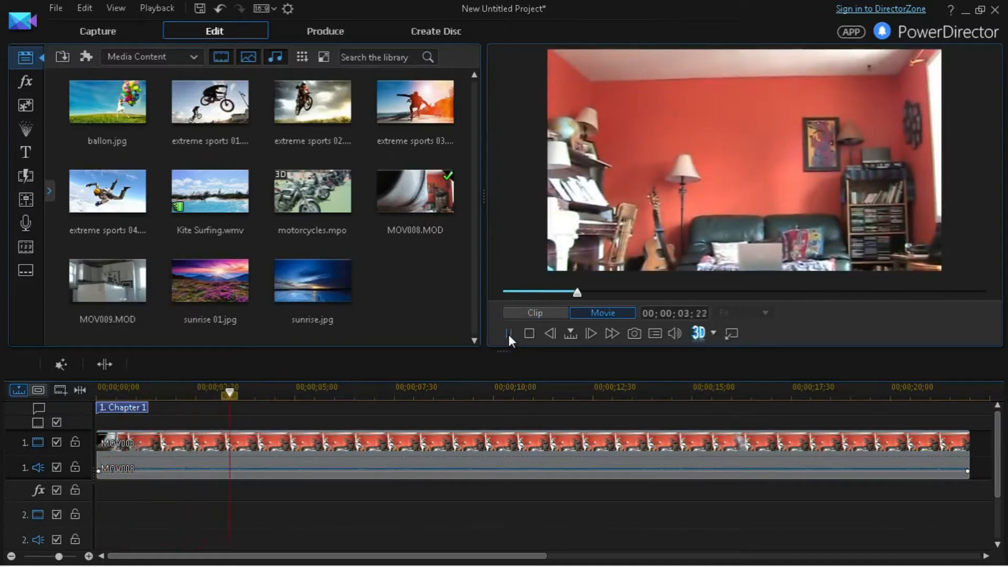
{"action": "left_click", "coordinate": [508, 333]}
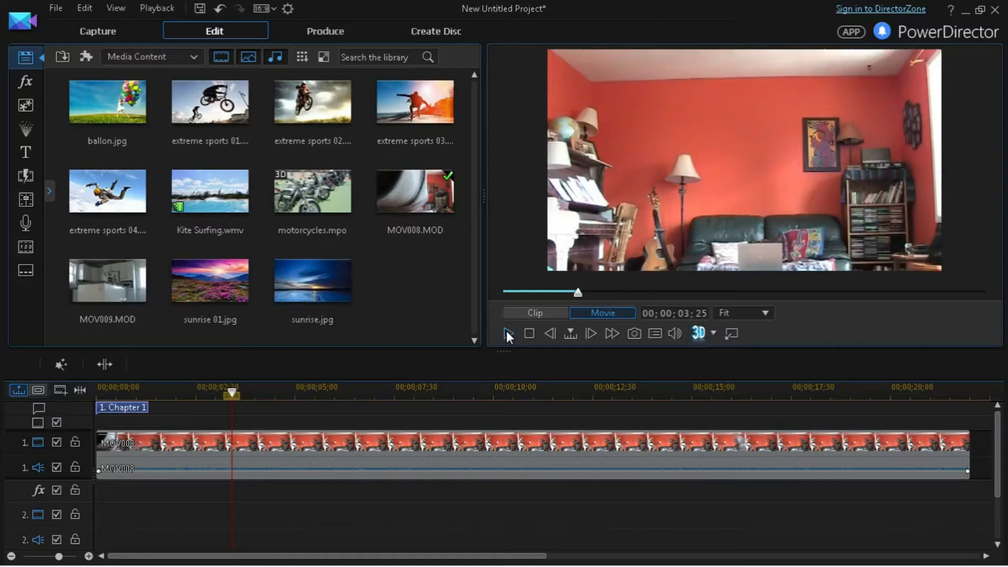
{"action": "mouse_move", "coordinate": [508, 337]}
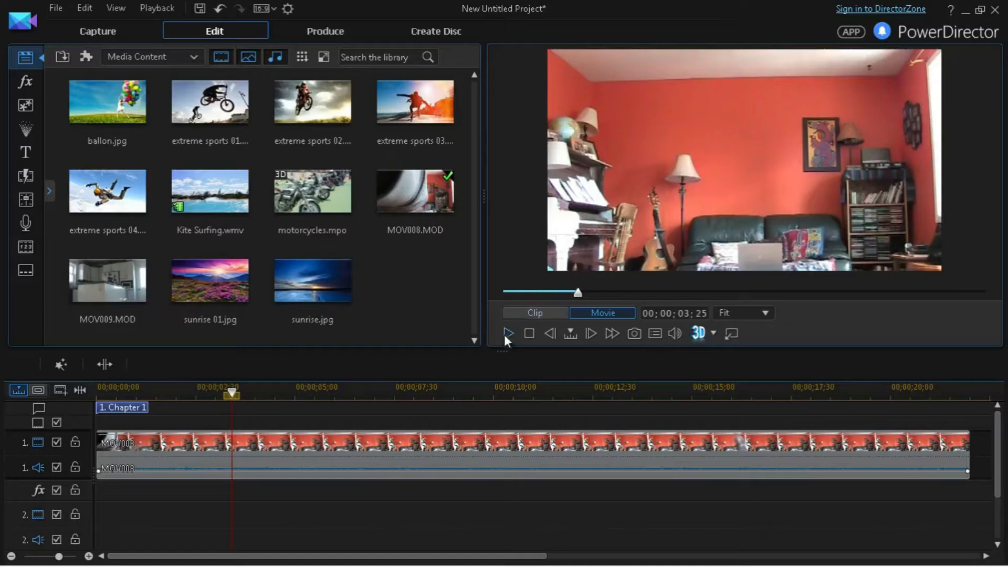
{"action": "left_click", "coordinate": [508, 334]}
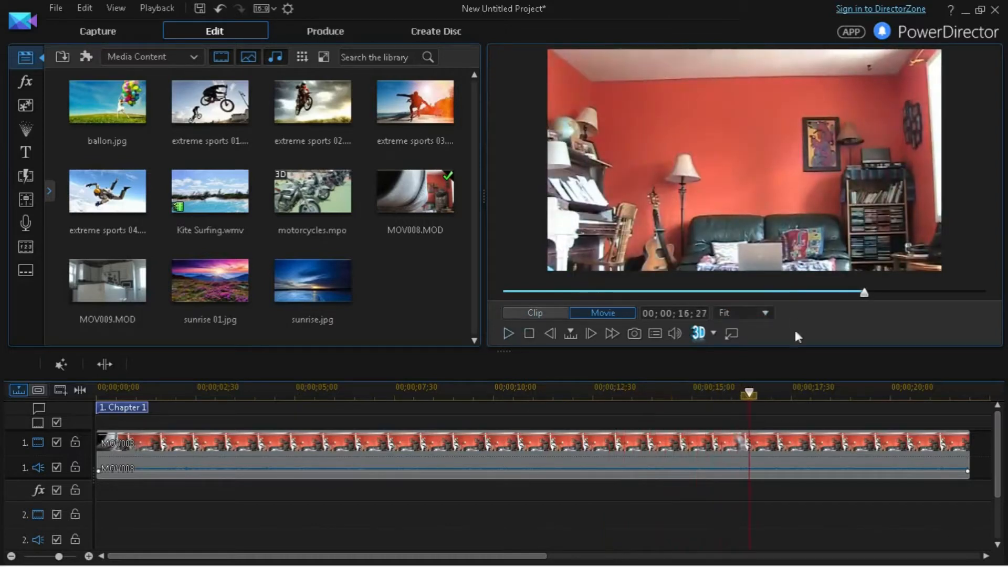
Step: Trim MOV008 on track 1 to roughly two seconds and preview the result
{"action": "left_click_drag", "start_coordinate": [747, 393], "coordinate": [684, 393]}
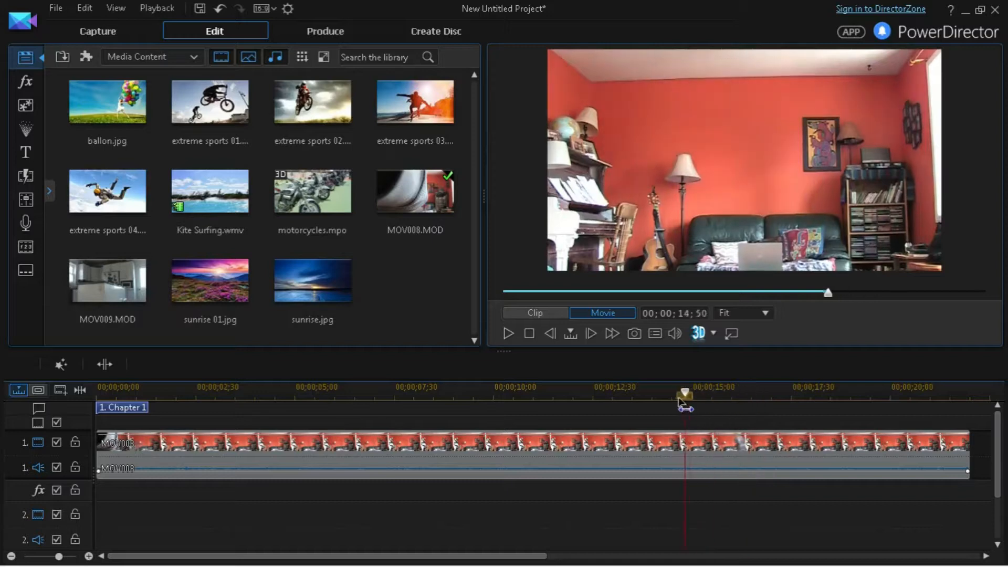
{"action": "left_click", "coordinate": [507, 332]}
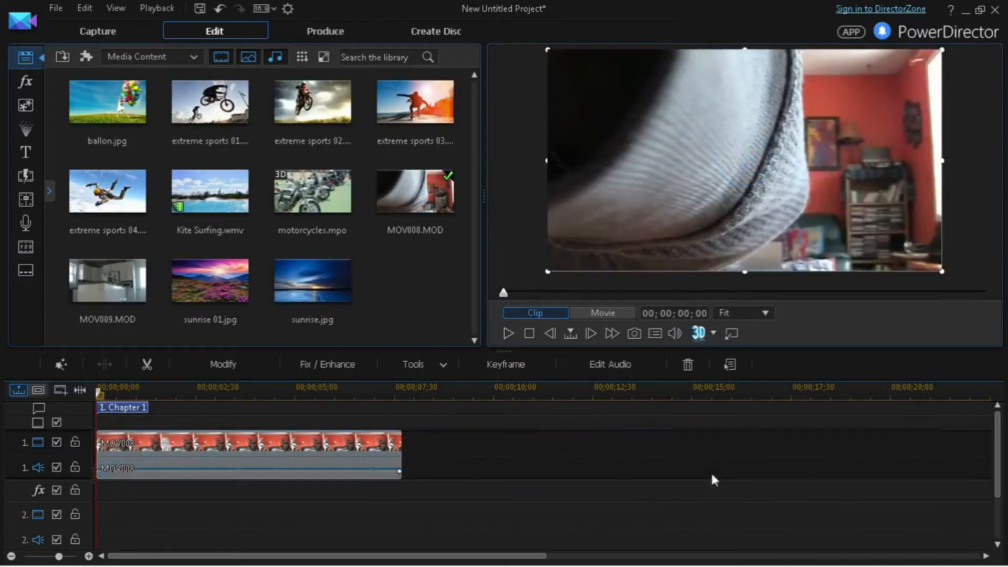
{"action": "left_click", "coordinate": [601, 313]}
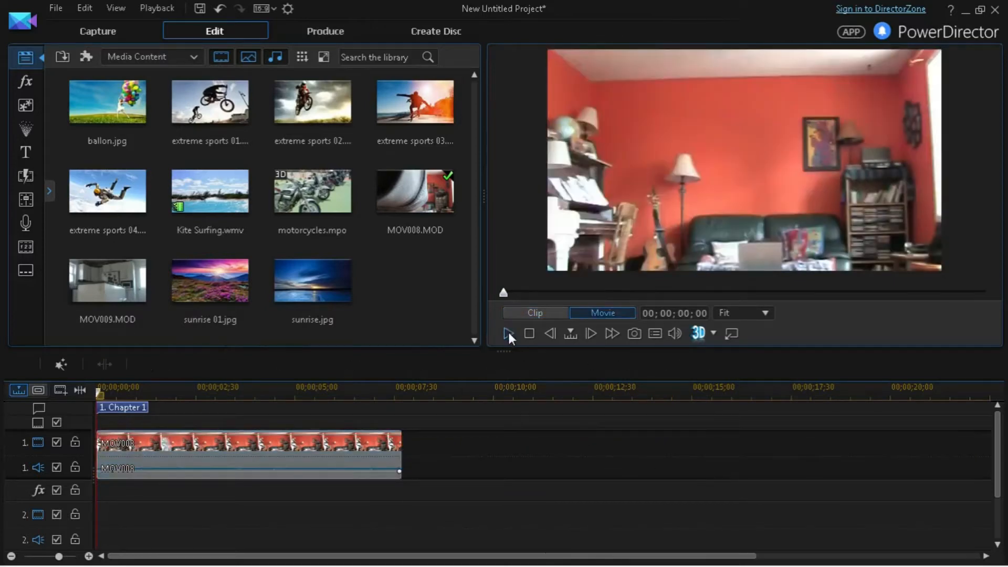
{"action": "left_click", "coordinate": [508, 333]}
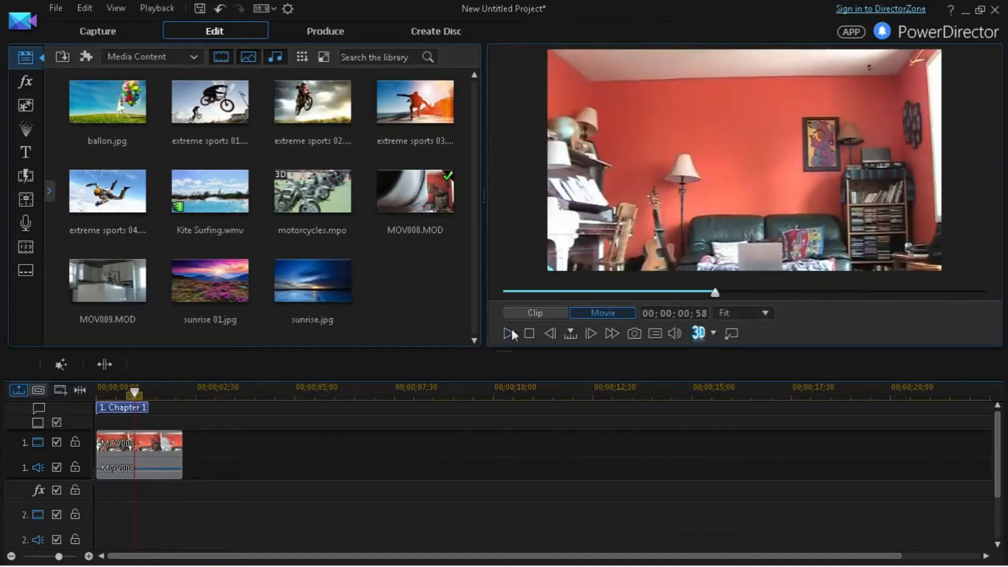
{"action": "left_click_drag", "start_coordinate": [136, 394], "coordinate": [161, 393]}
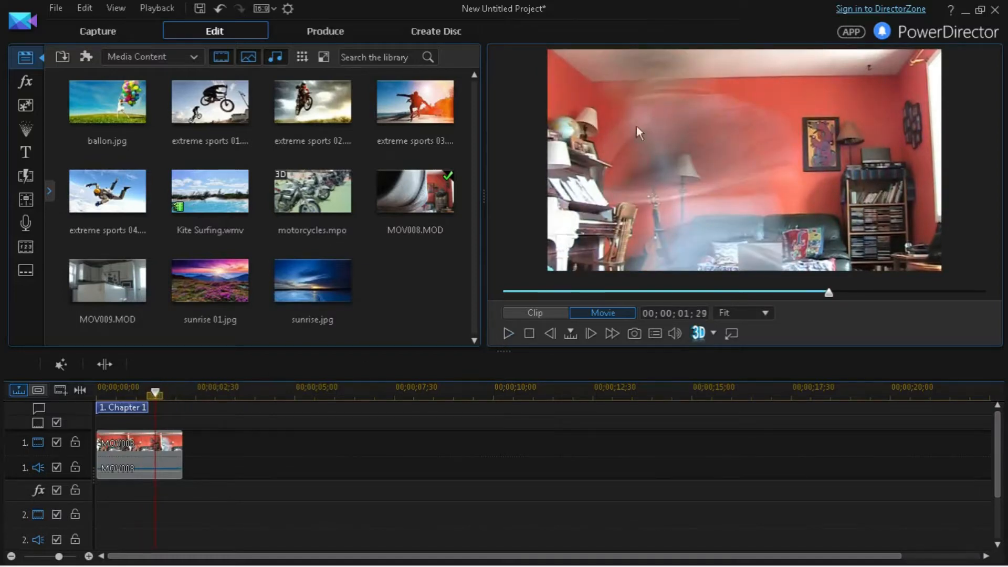
Step: Open Power Tools for the MOV008 clip and switch on Video Speed
{"action": "left_click", "coordinate": [137, 443]}
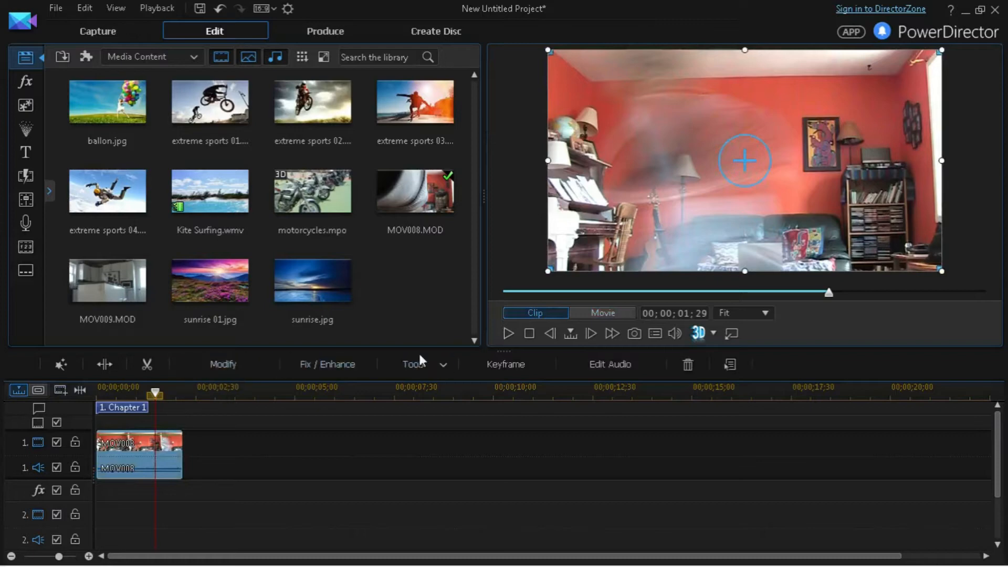
{"action": "left_click", "coordinate": [415, 364]}
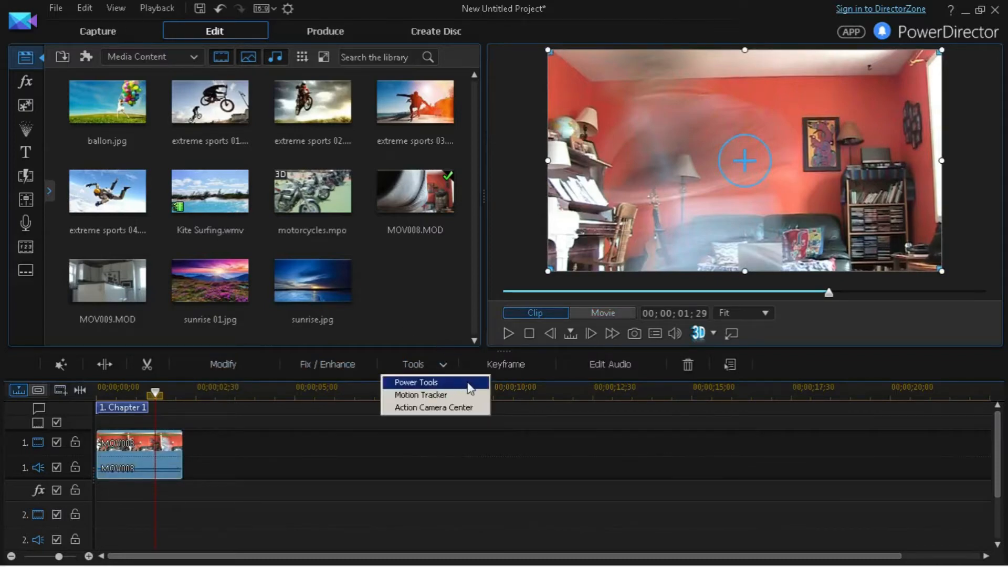
{"action": "left_click", "coordinate": [415, 382]}
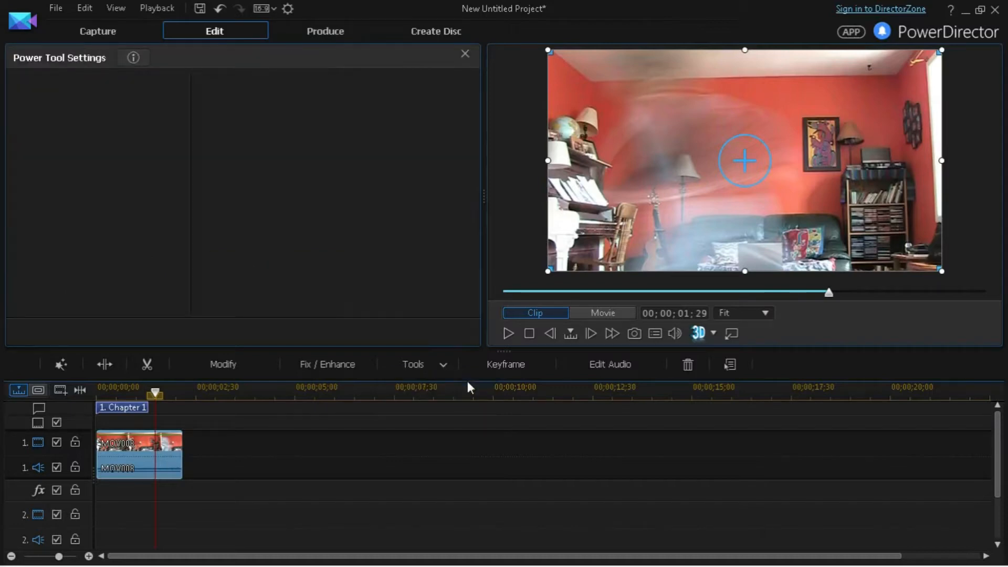
{"action": "left_click", "coordinate": [67, 159]}
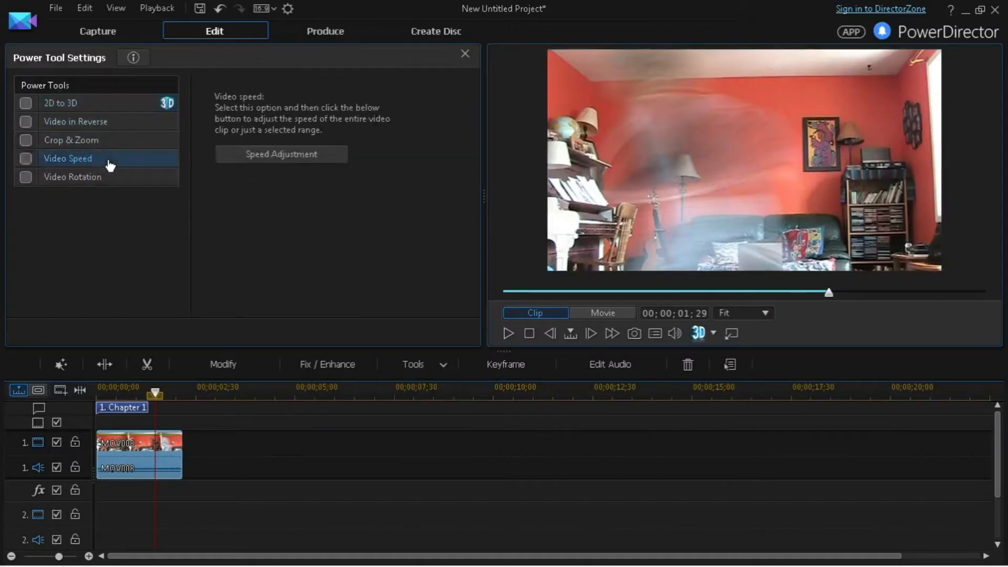
{"action": "left_click", "coordinate": [26, 158]}
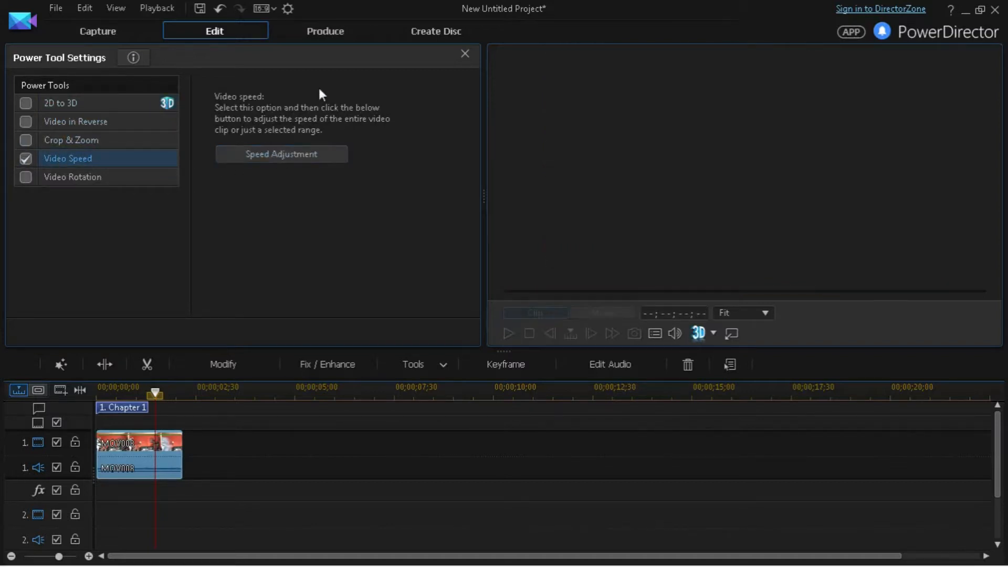
Step: In Video Speed Designer, try a Selected Range time shift near the clip start
{"action": "left_click", "coordinate": [282, 153]}
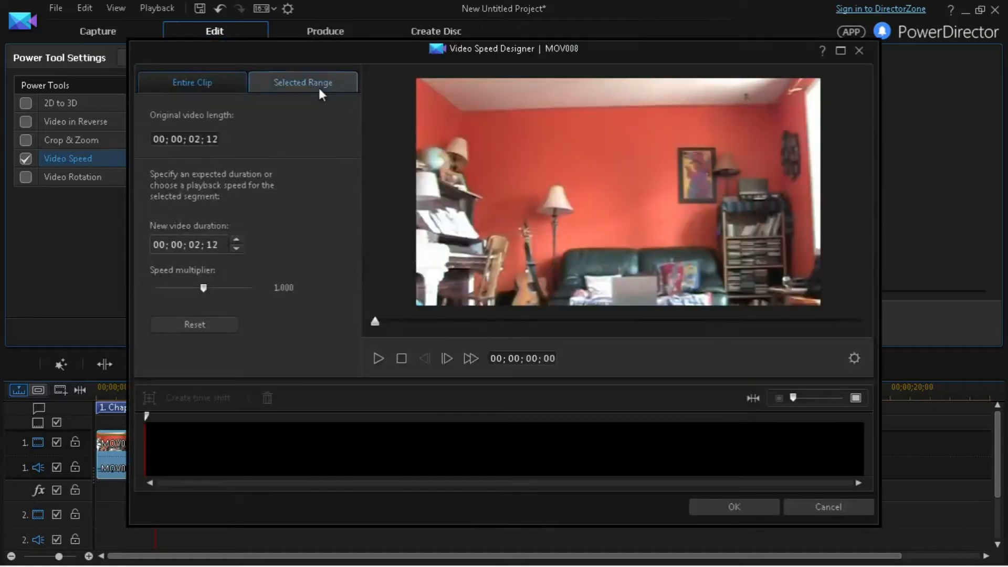
{"action": "left_click", "coordinate": [191, 82]}
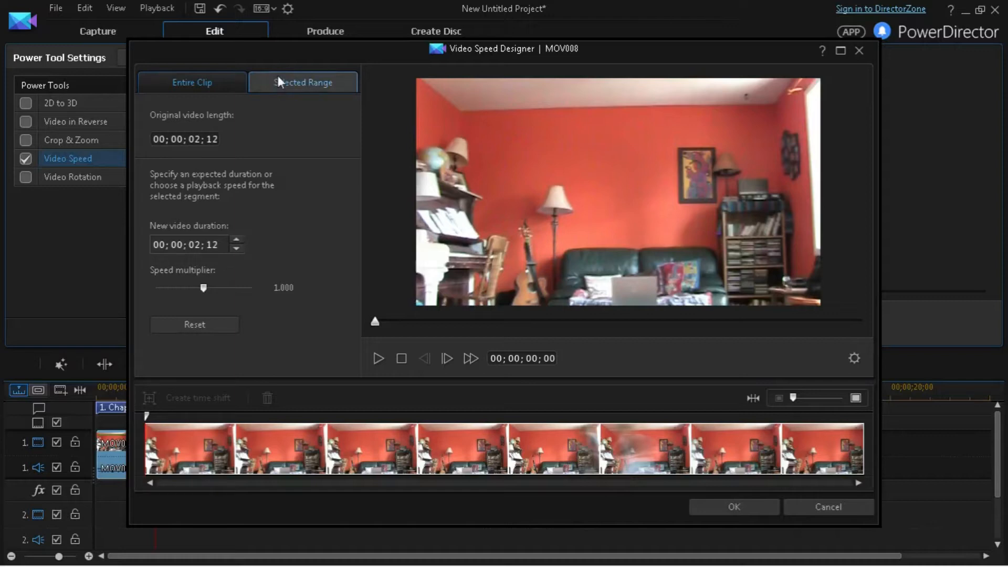
{"action": "left_click", "coordinate": [191, 82]}
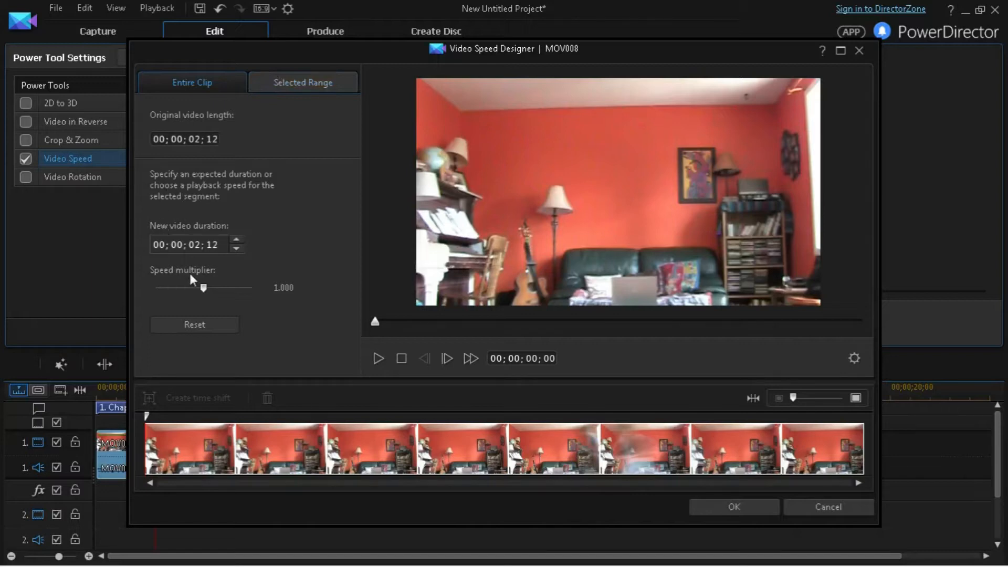
{"action": "left_click", "coordinate": [302, 82]}
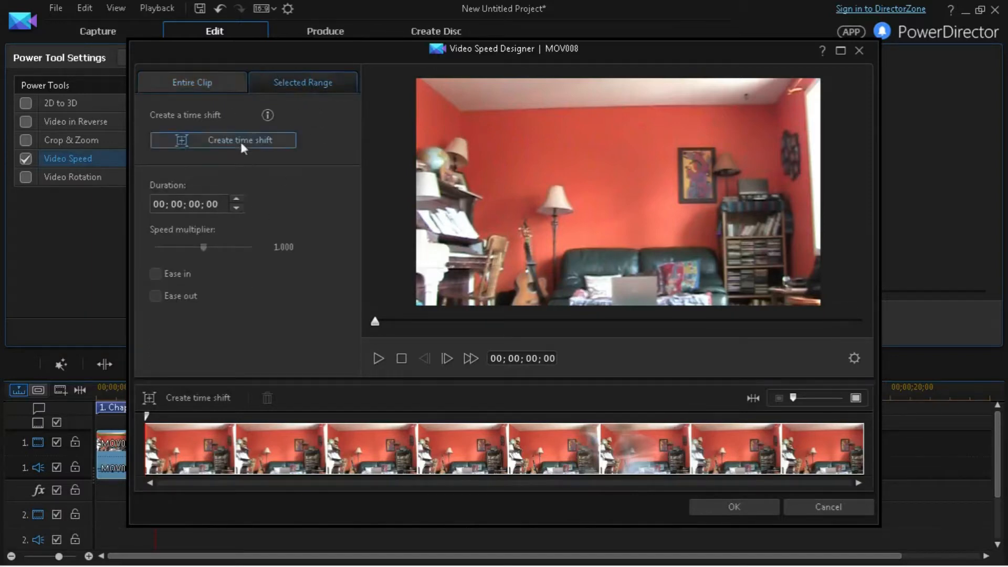
{"action": "left_click", "coordinate": [242, 140]}
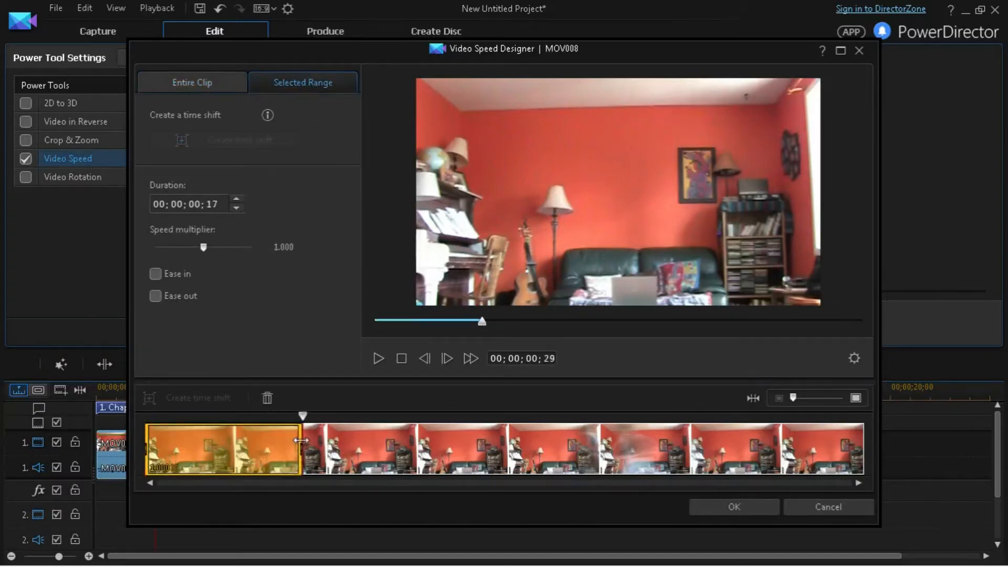
{"action": "left_click_drag", "start_coordinate": [302, 440], "coordinate": [254, 440]}
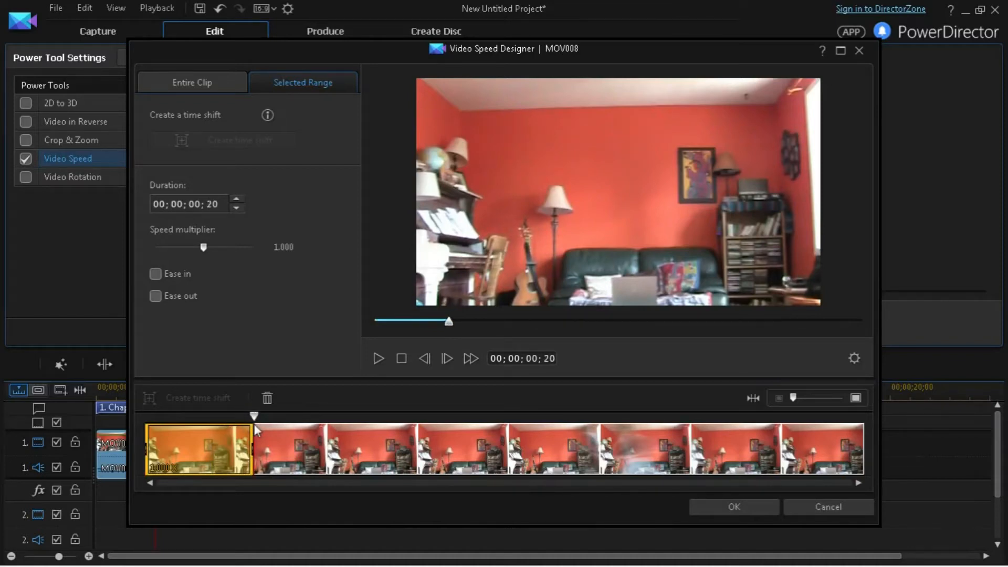
Step: Set the Entire Clip speed multiplier to about 3.18 and apply it
{"action": "left_click", "coordinate": [191, 82]}
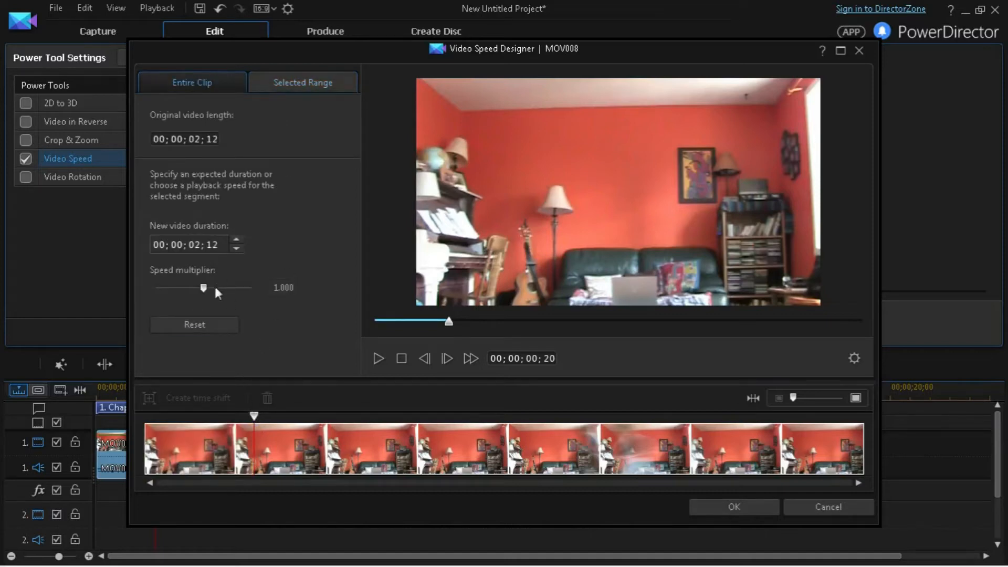
{"action": "left_click_drag", "start_coordinate": [203, 288], "coordinate": [216, 287]}
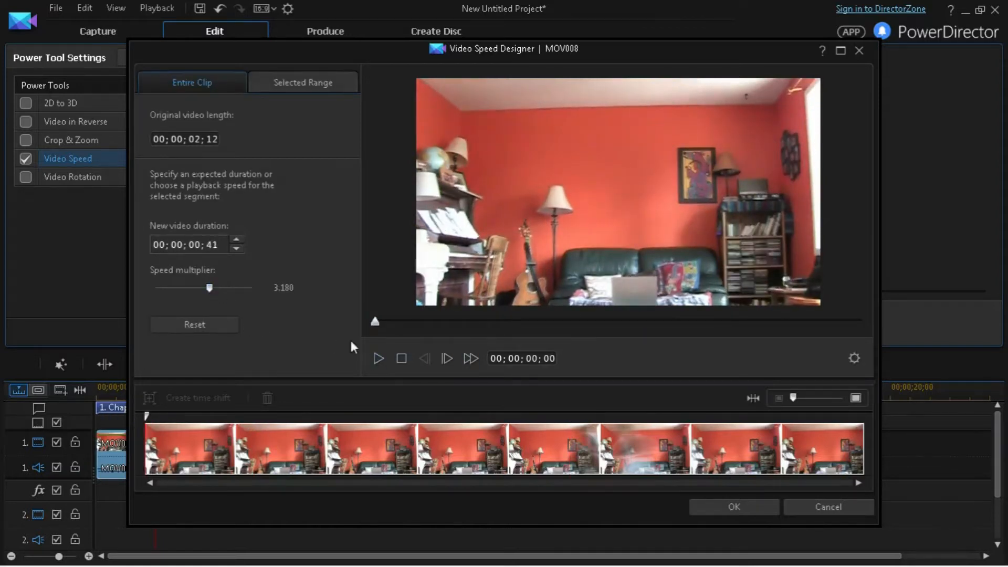
{"action": "left_click", "coordinate": [378, 358]}
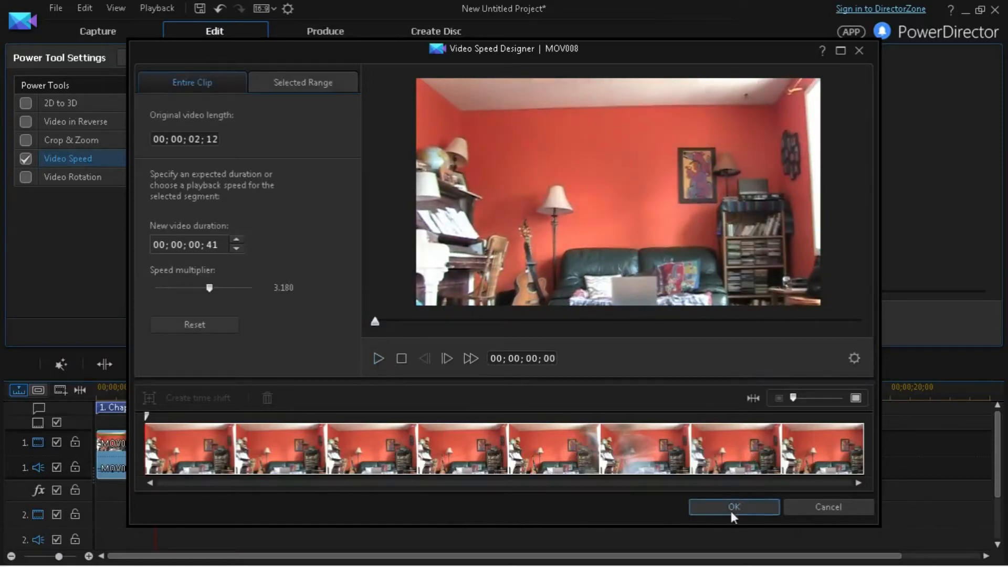
{"action": "left_click", "coordinate": [732, 507]}
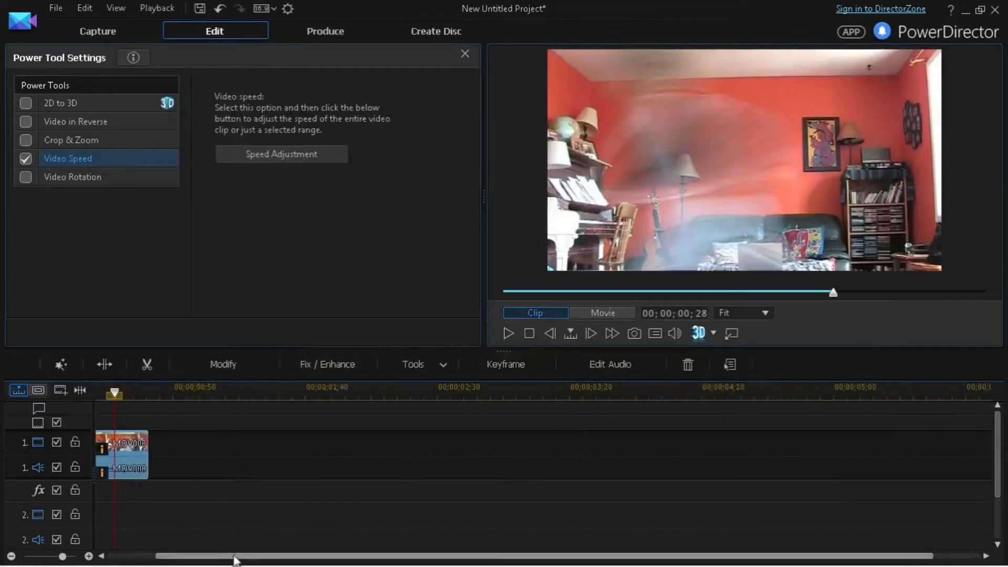
Step: Dismiss the clip's context menu and close Power Tool Settings to return to the Media Room
{"action": "right_click", "coordinate": [122, 467]}
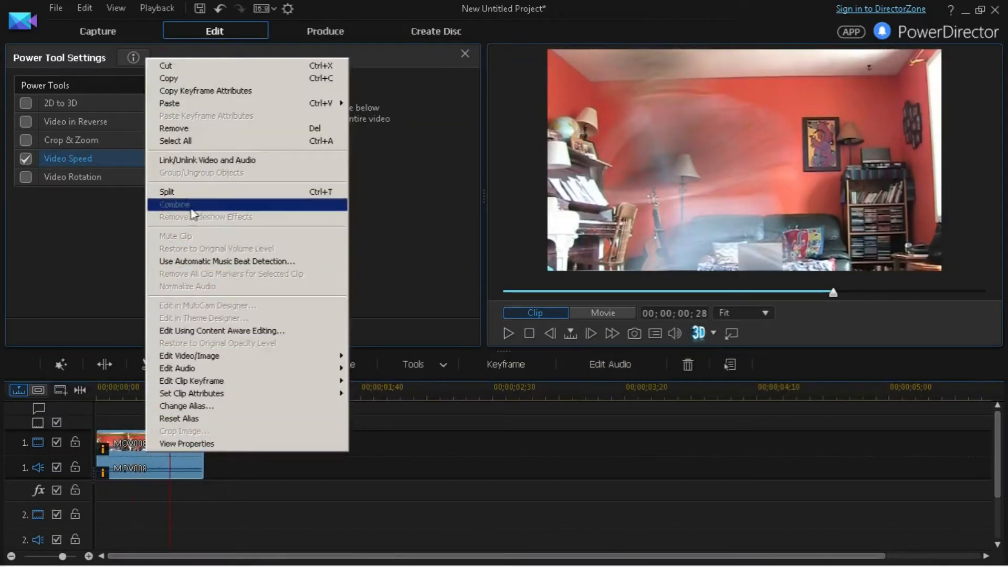
{"action": "mouse_move", "coordinate": [220, 172]}
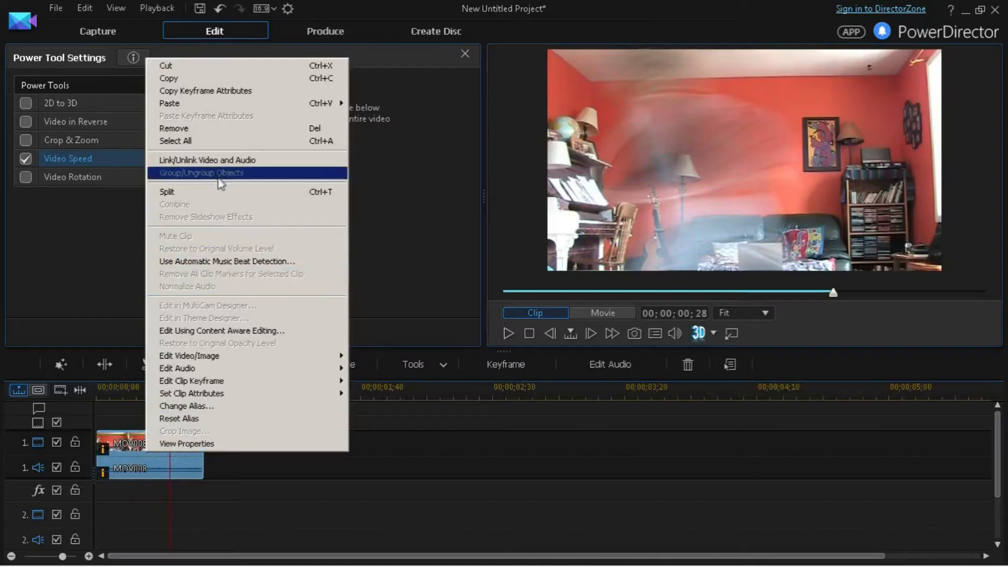
{"action": "mouse_move", "coordinate": [244, 159]}
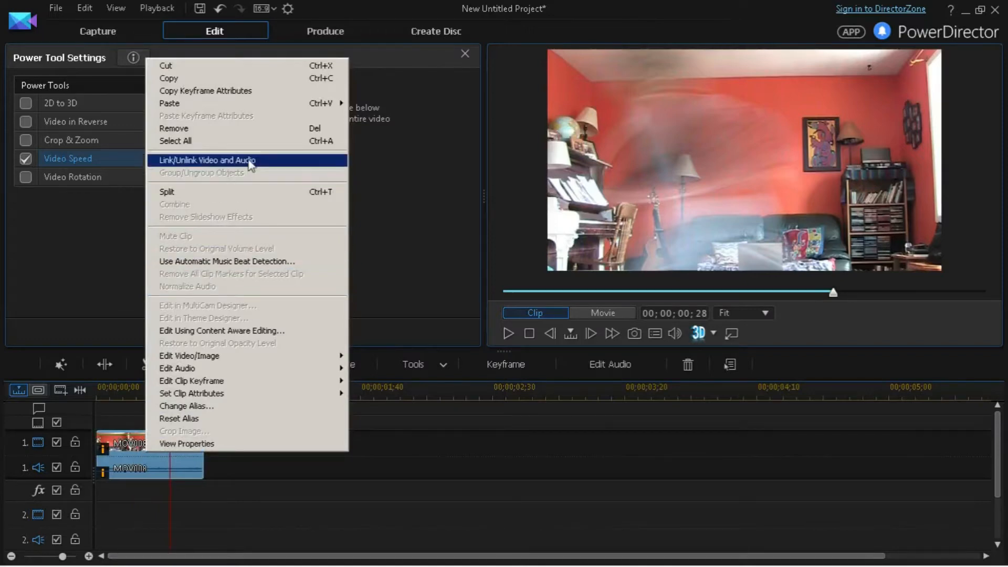
{"action": "mouse_move", "coordinate": [191, 210]}
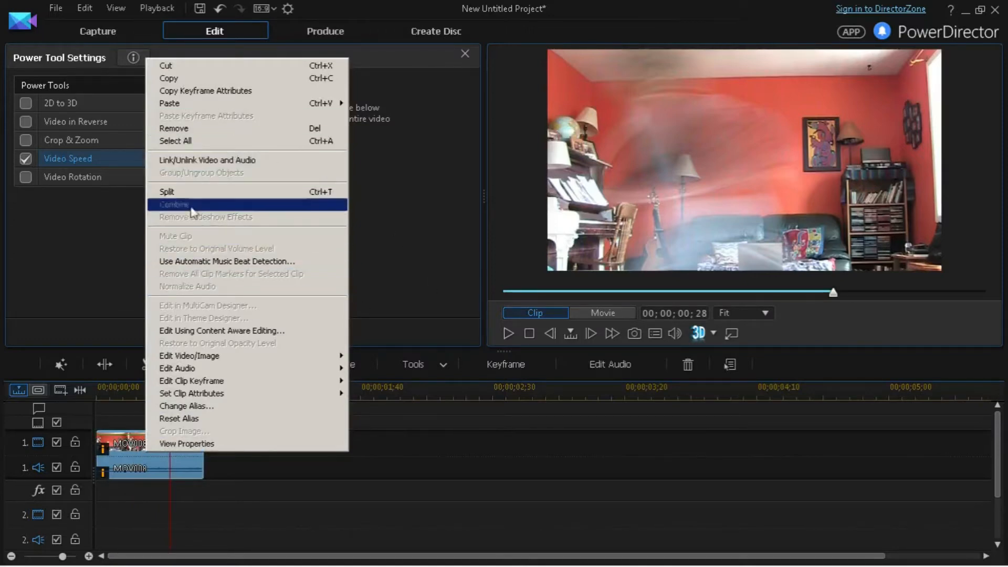
{"action": "mouse_move", "coordinate": [233, 274]}
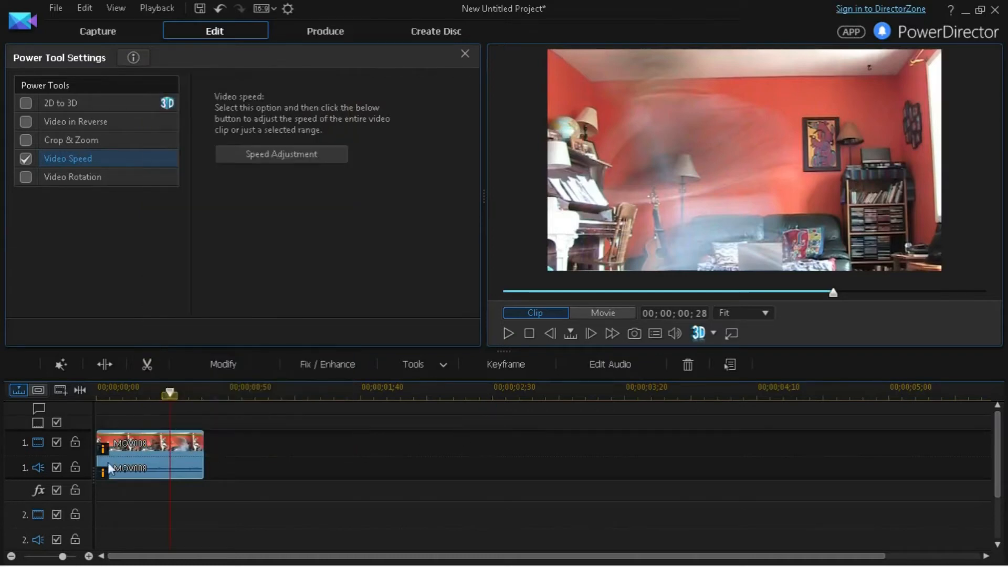
{"action": "left_click", "coordinate": [466, 53]}
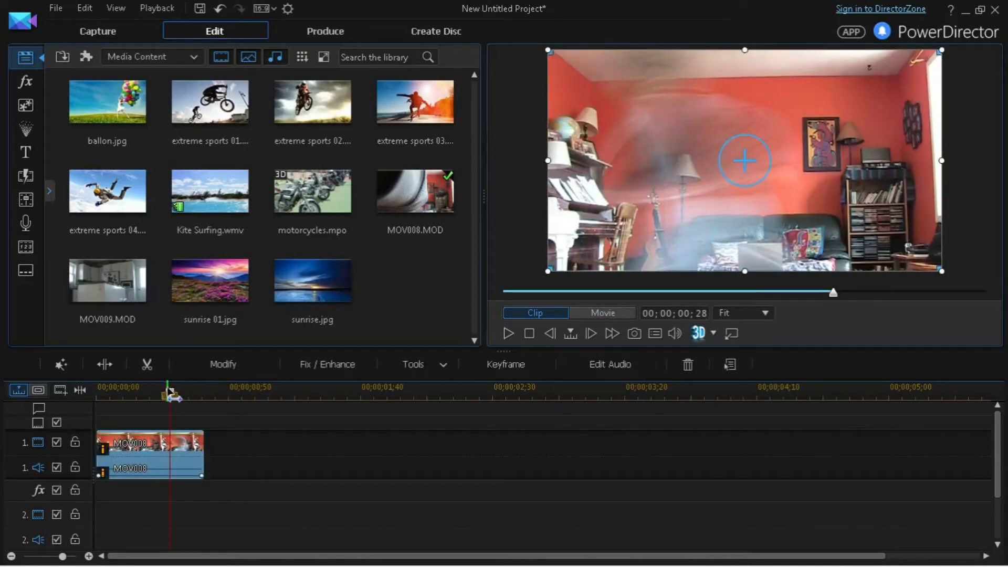
Step: Clear the timeline selection and open the Import Media Files browser
{"action": "left_click", "coordinate": [601, 313]}
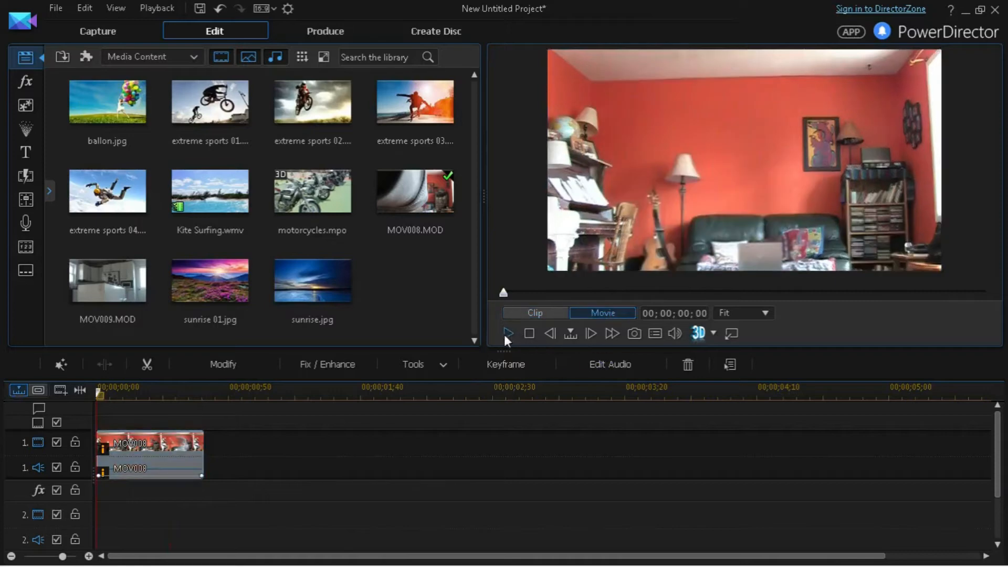
{"action": "left_click", "coordinate": [507, 333]}
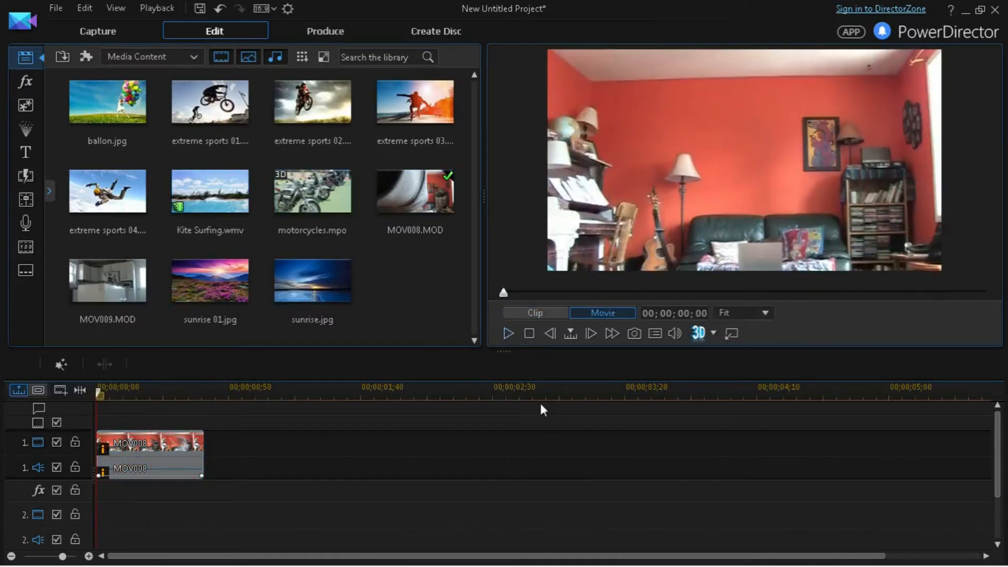
{"action": "left_click", "coordinate": [539, 394]}
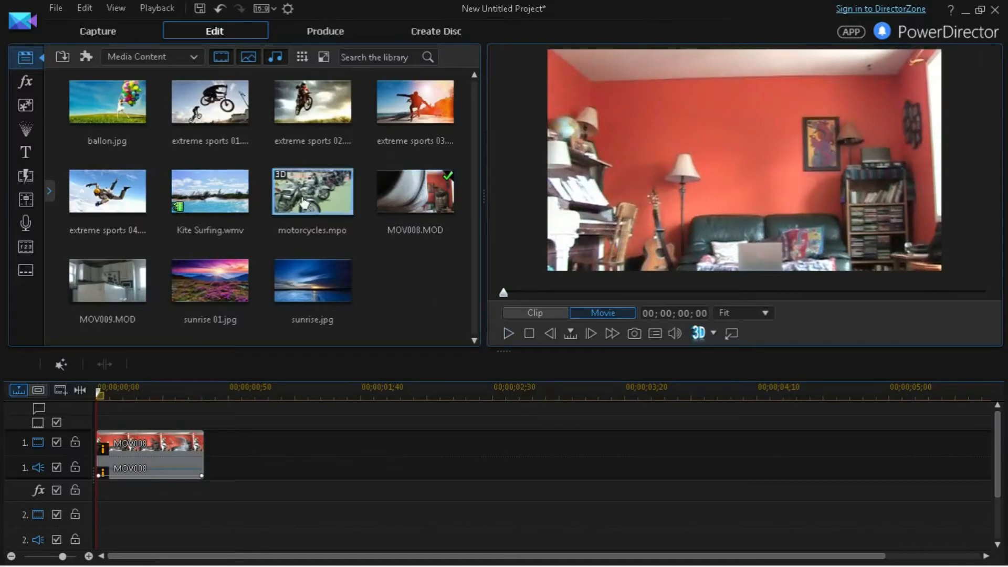
{"action": "left_click", "coordinate": [313, 280]}
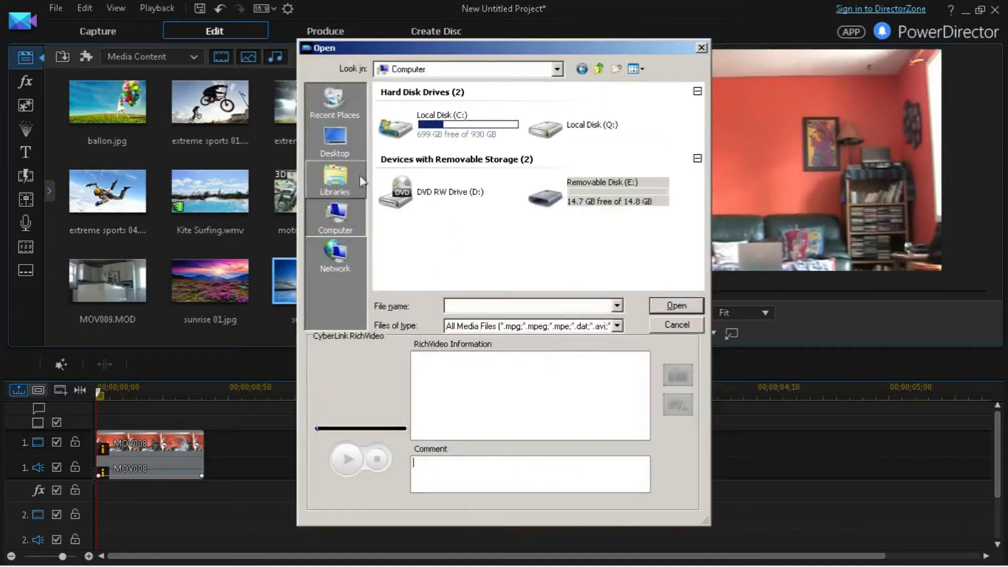
Step: Import 'the flash' mp3 from the TUFilmer folder onto audio track 2
{"action": "double_click", "coordinate": [442, 125]}
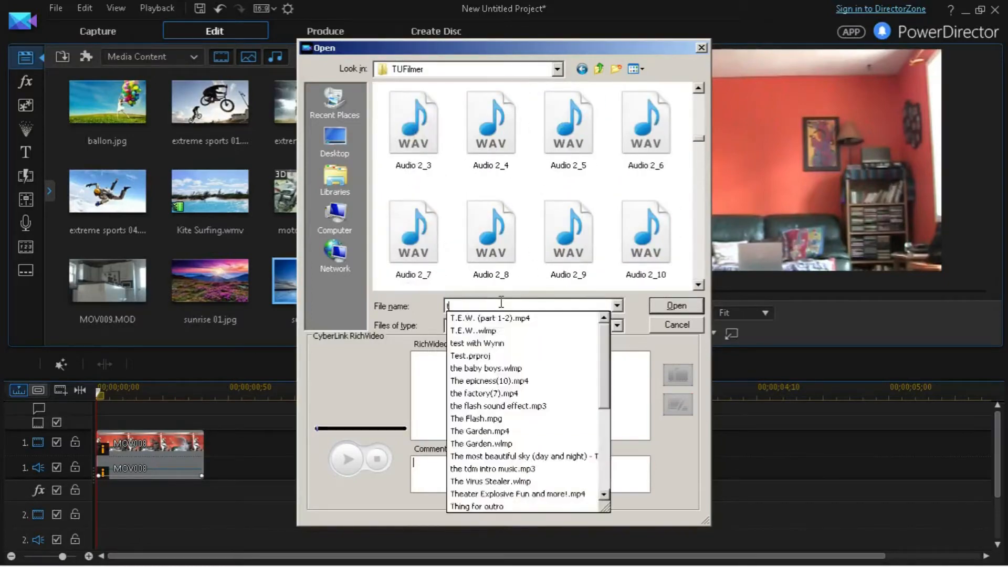
{"action": "type", "text": "the flash"}
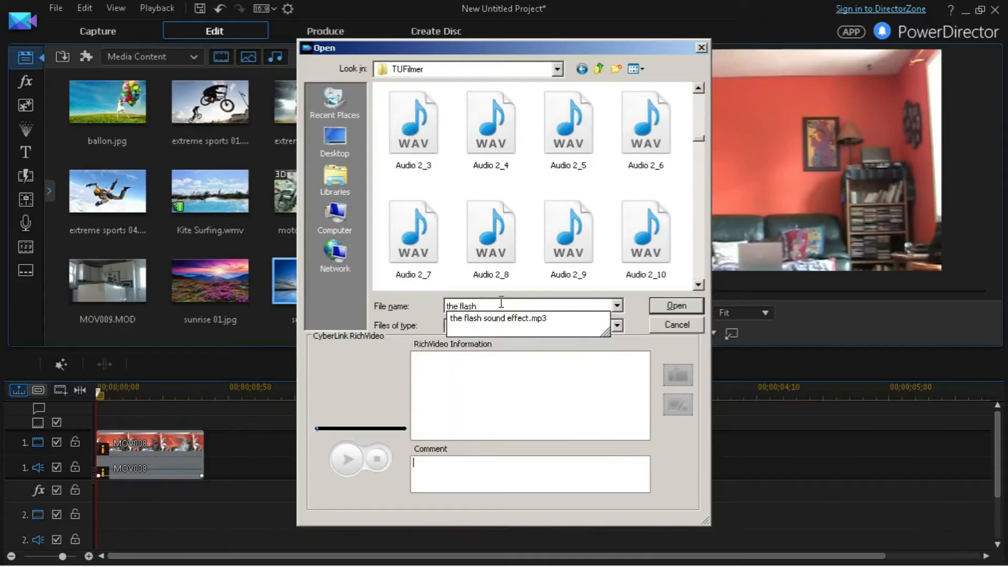
{"action": "left_click", "coordinate": [675, 306]}
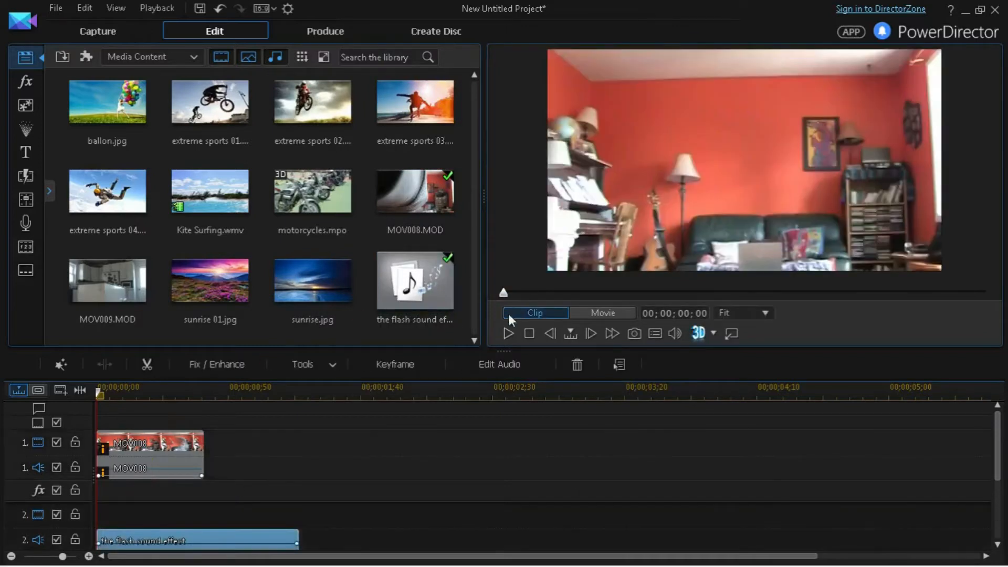
Step: Zoom the timeline in so MOV008 and the flash sound effect show in finer detail
{"action": "left_click", "coordinate": [603, 313]}
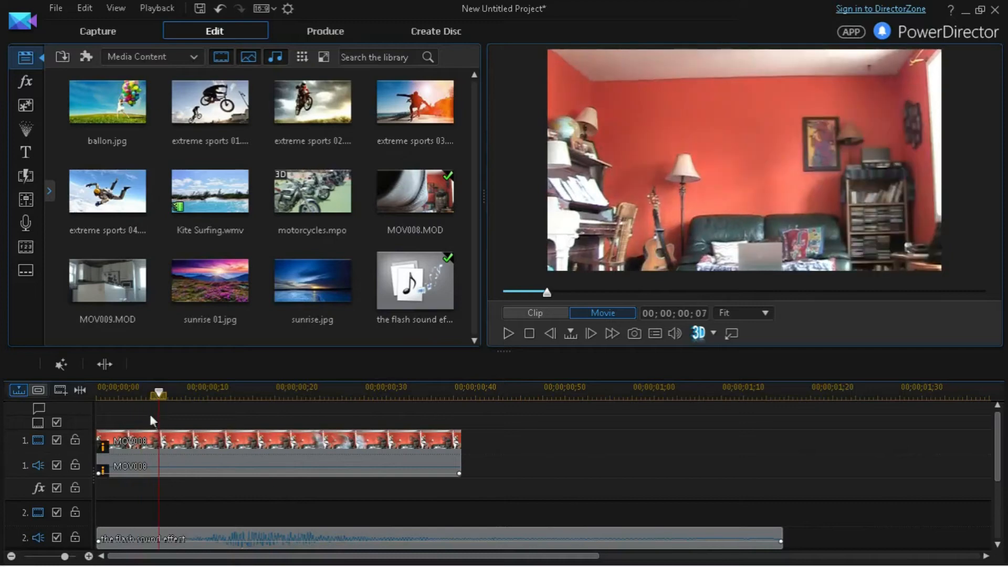
{"action": "left_click_drag", "start_coordinate": [157, 393], "coordinate": [104, 393]}
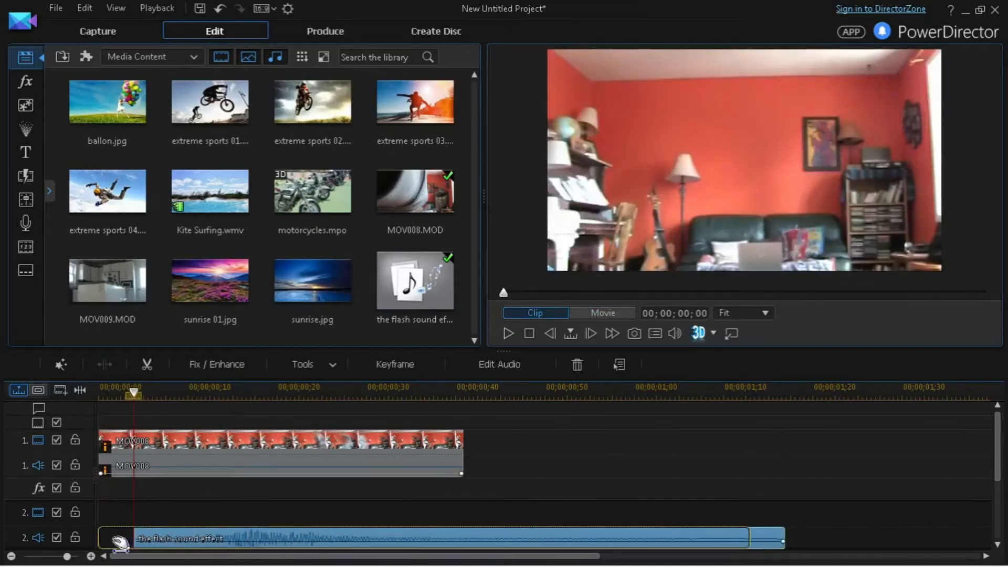
Step: Shift the flash sound effect on track 2 to start about three seconds in
{"action": "left_click", "coordinate": [601, 312]}
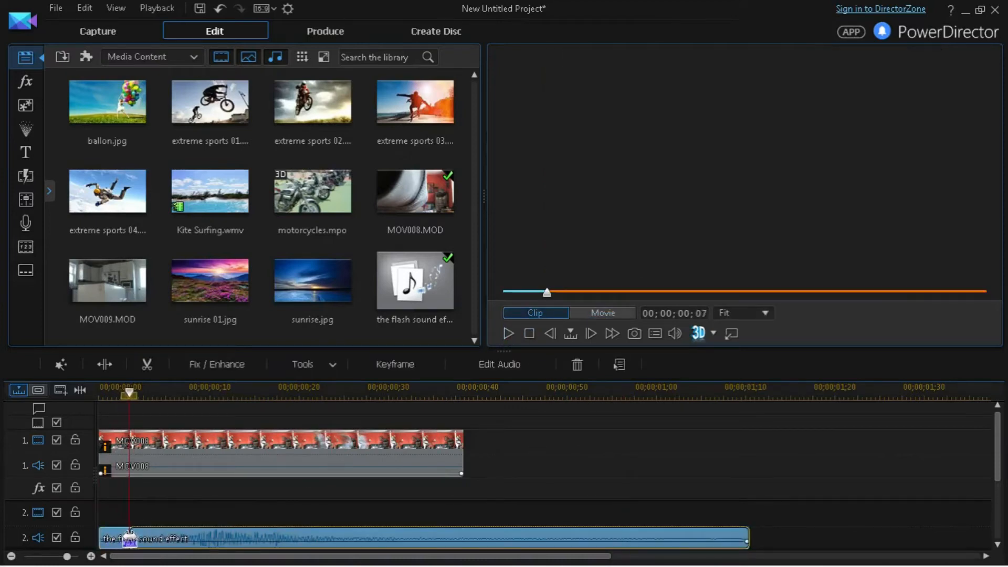
{"action": "left_click_drag", "start_coordinate": [128, 392], "coordinate": [125, 393]}
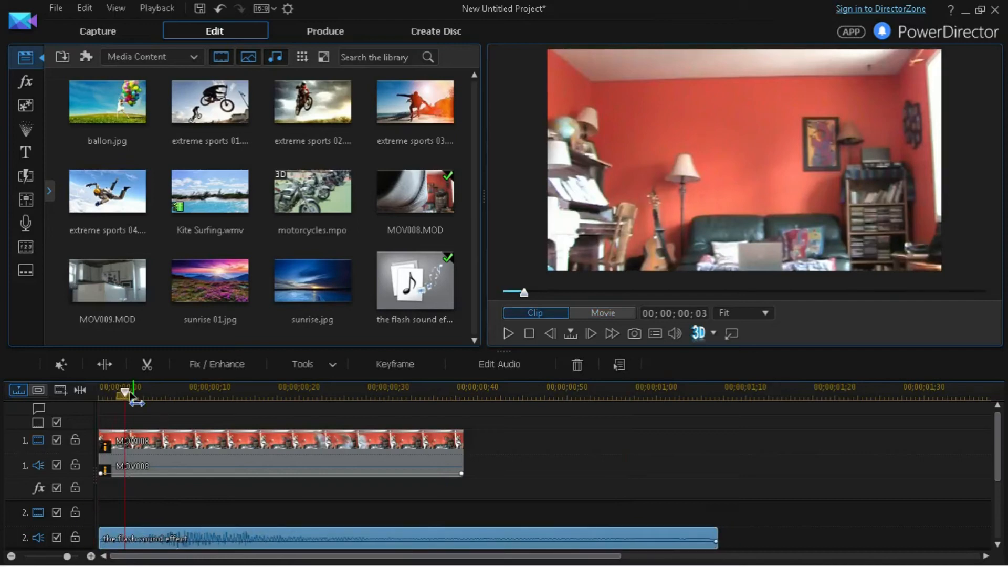
{"action": "left_click", "coordinate": [601, 313]}
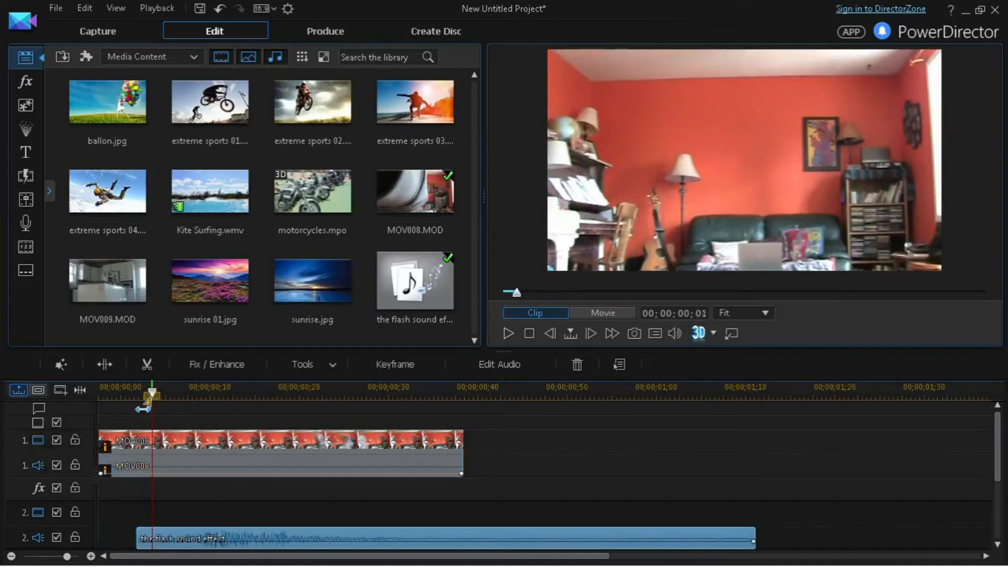
{"action": "left_click", "coordinate": [601, 313]}
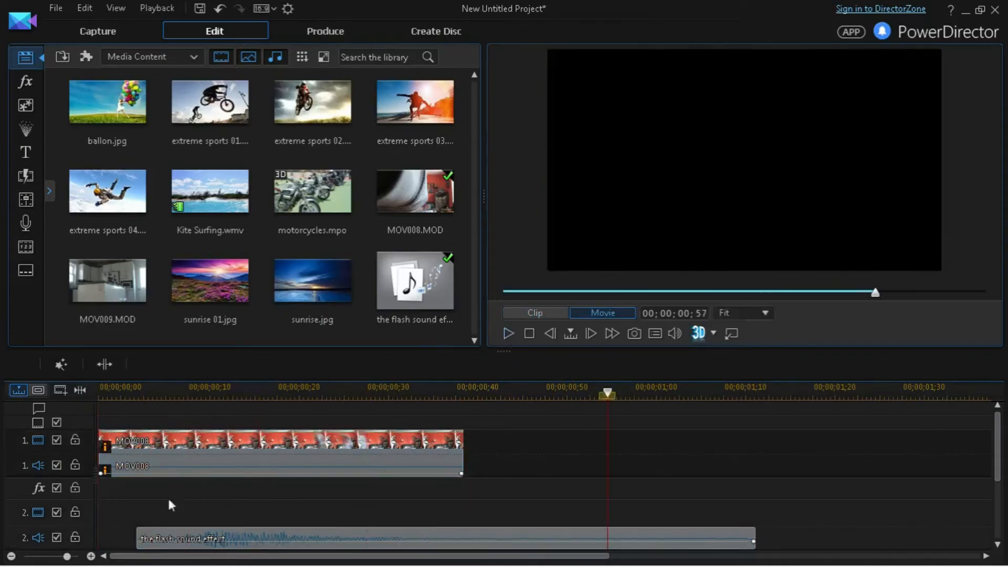
Step: Place MOV009.MOD on track 1 snapped to the end of MOV008
{"action": "left_click", "coordinate": [443, 539]}
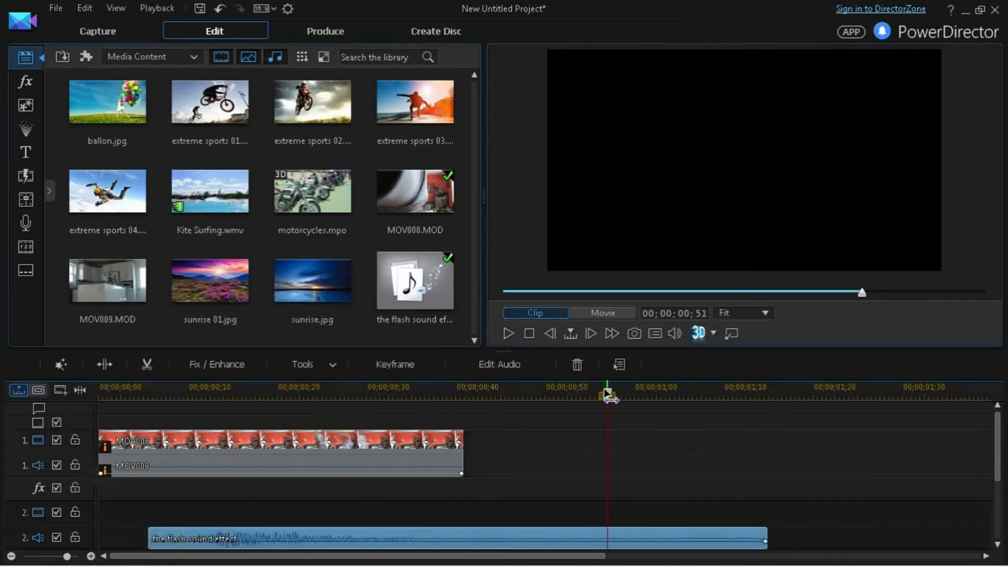
{"action": "left_click", "coordinate": [601, 313]}
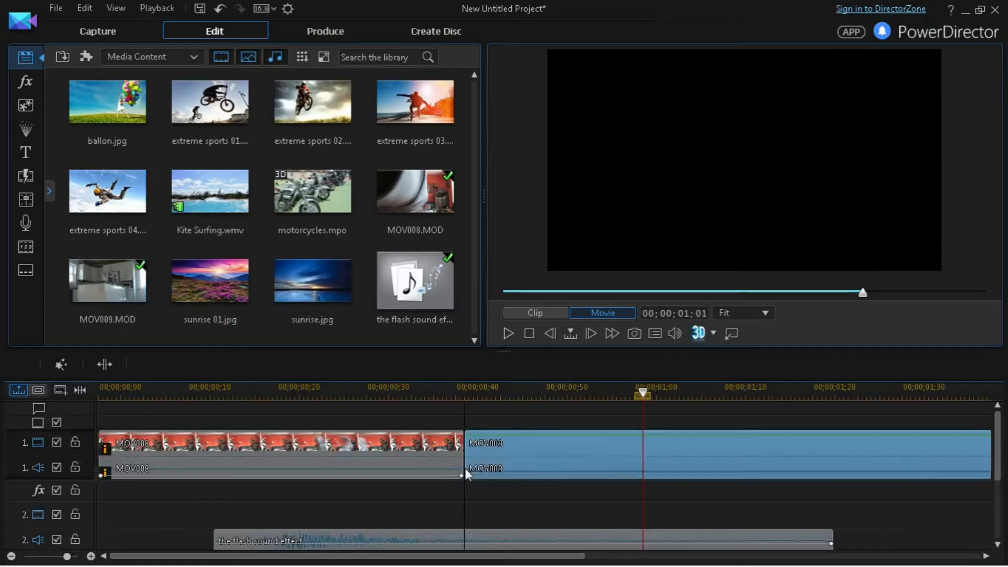
Step: Select MOV009 on the timeline, preview it, and bring up its Power Tool Settings
{"action": "left_click", "coordinate": [160, 442]}
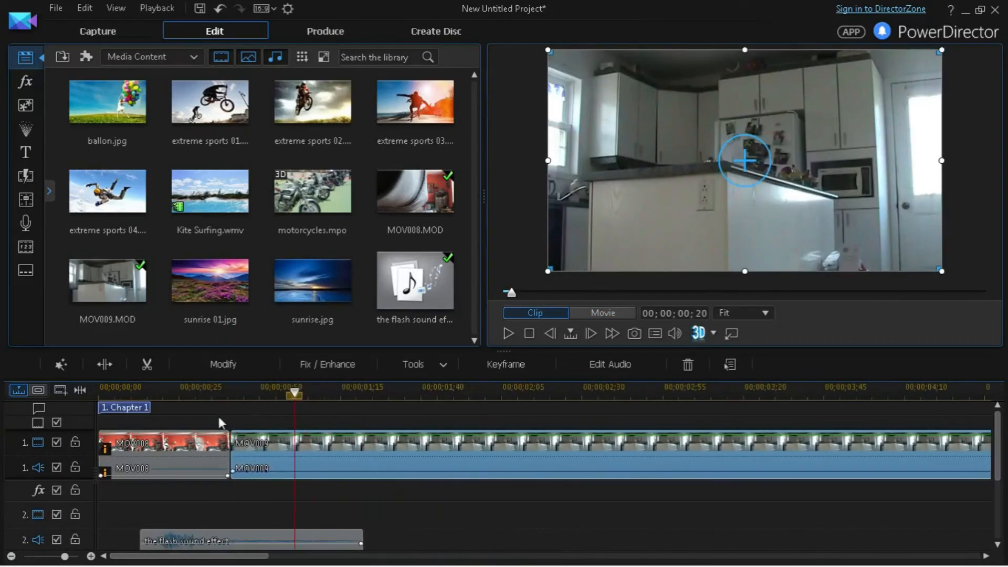
{"action": "left_click", "coordinate": [602, 312]}
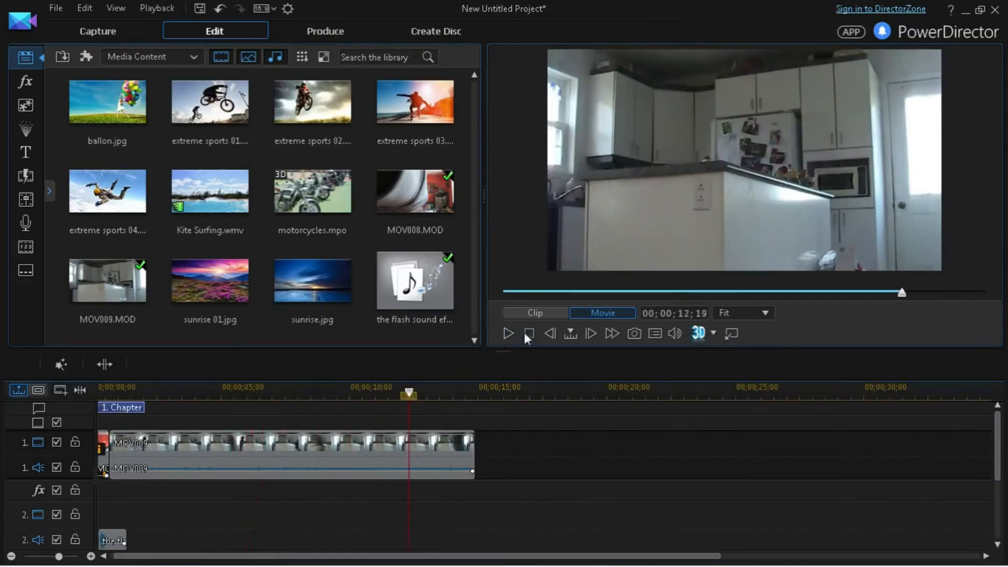
{"action": "left_click", "coordinate": [507, 333]}
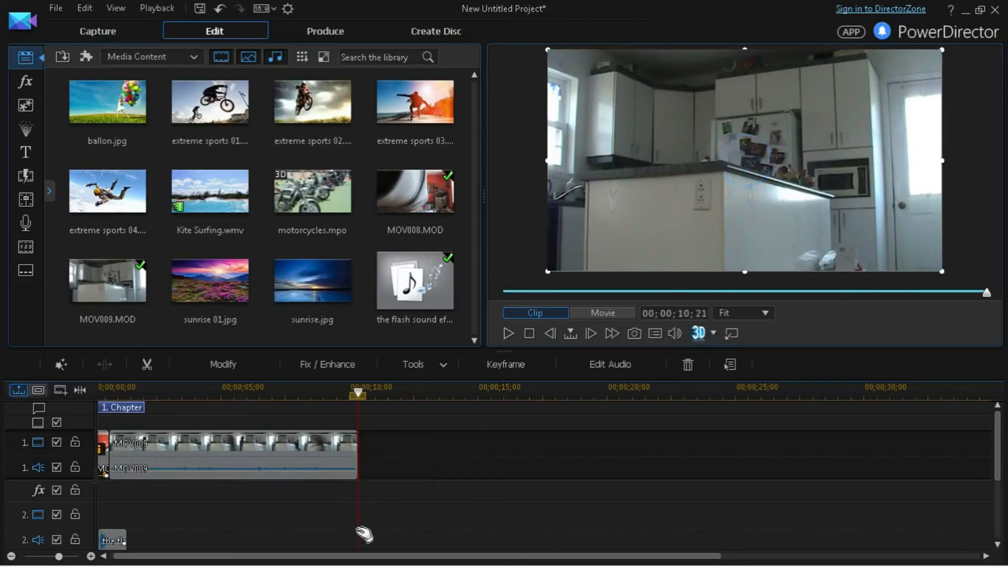
{"action": "left_click", "coordinate": [602, 312]}
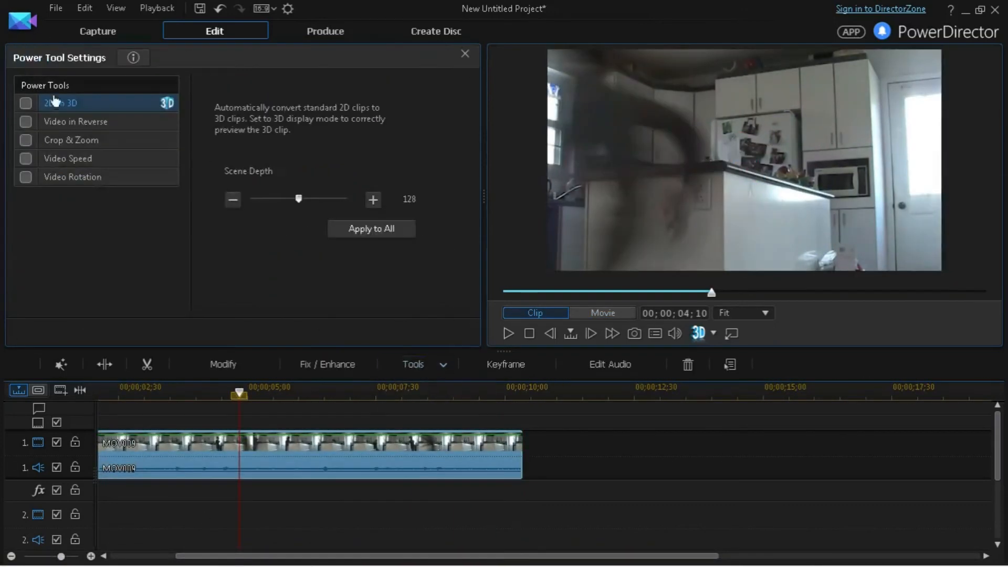
Step: Enable Video Speed for MOV009 and raise the multiplier to about 5, previewing the result
{"action": "left_click", "coordinate": [67, 159]}
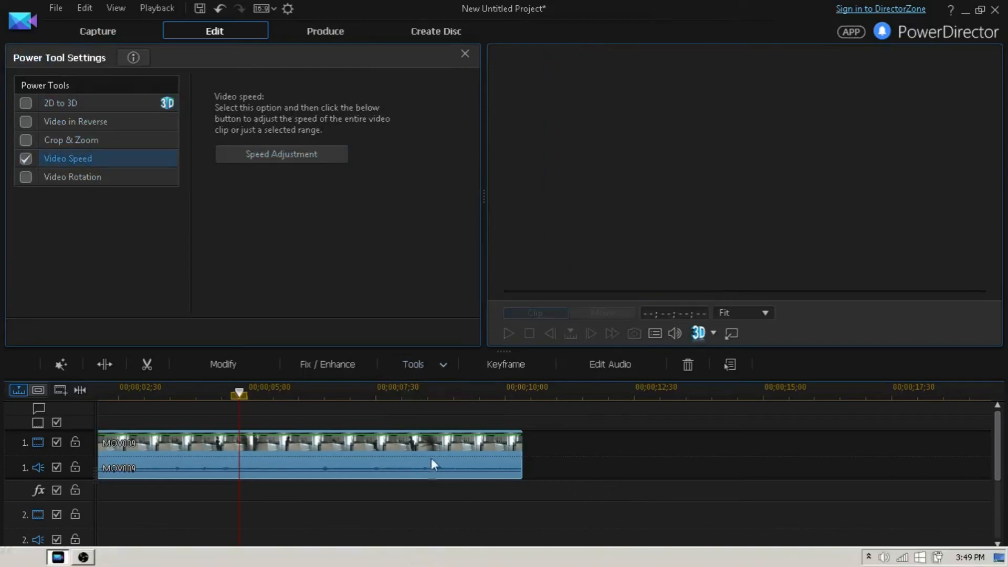
{"action": "left_click", "coordinate": [281, 153]}
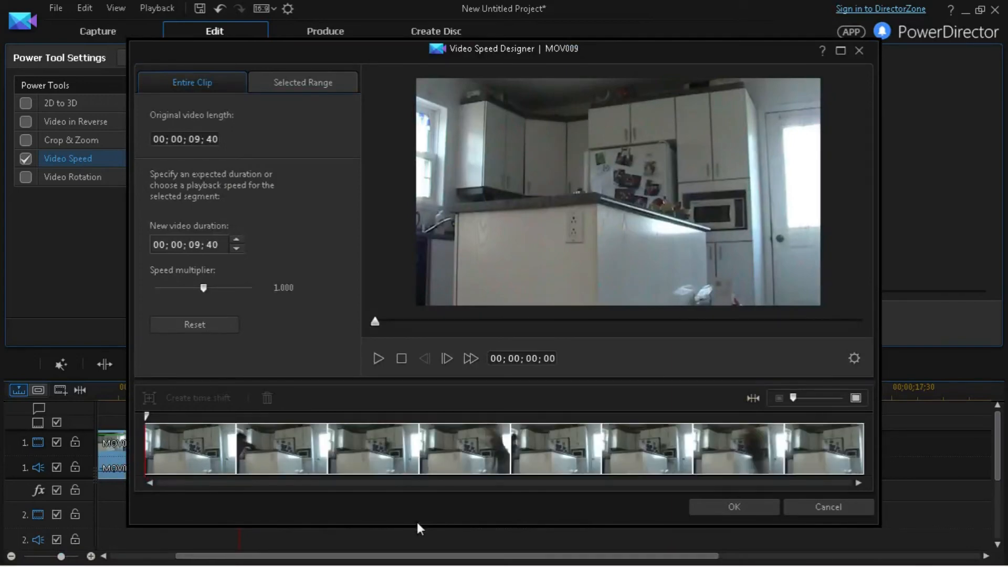
{"action": "left_click_drag", "start_coordinate": [204, 288], "coordinate": [208, 288]}
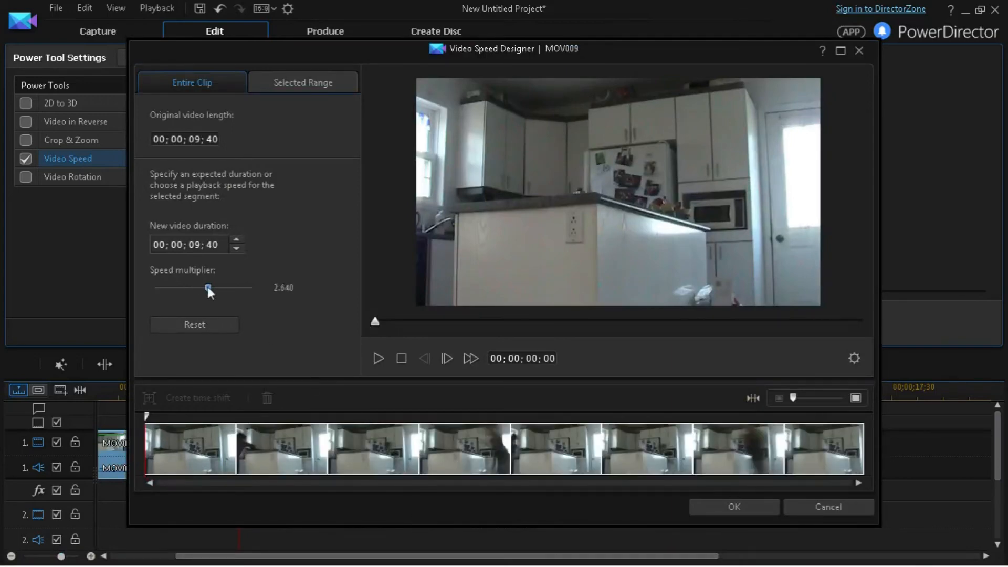
{"action": "left_click_drag", "start_coordinate": [208, 288], "coordinate": [215, 287]}
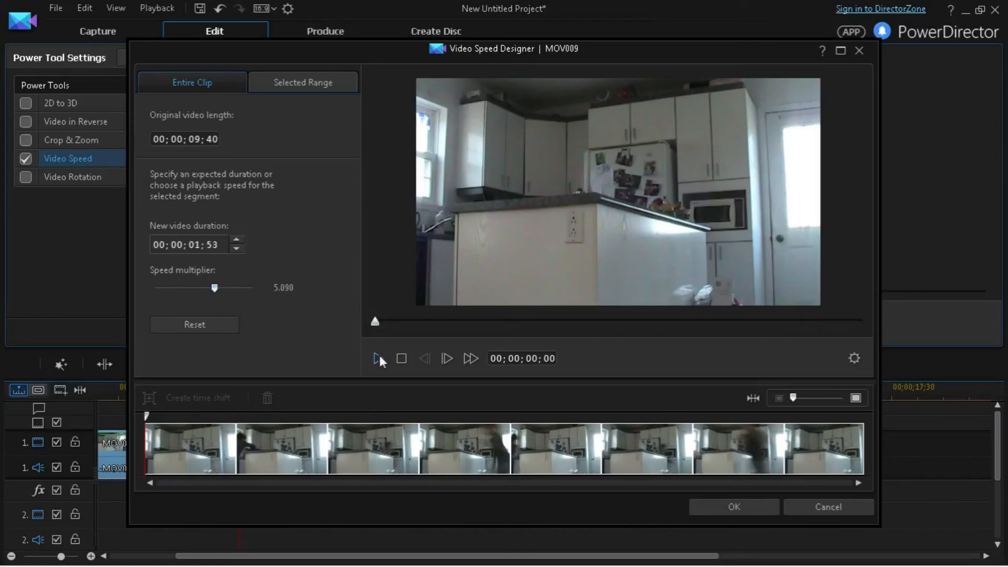
{"action": "left_click", "coordinate": [379, 358]}
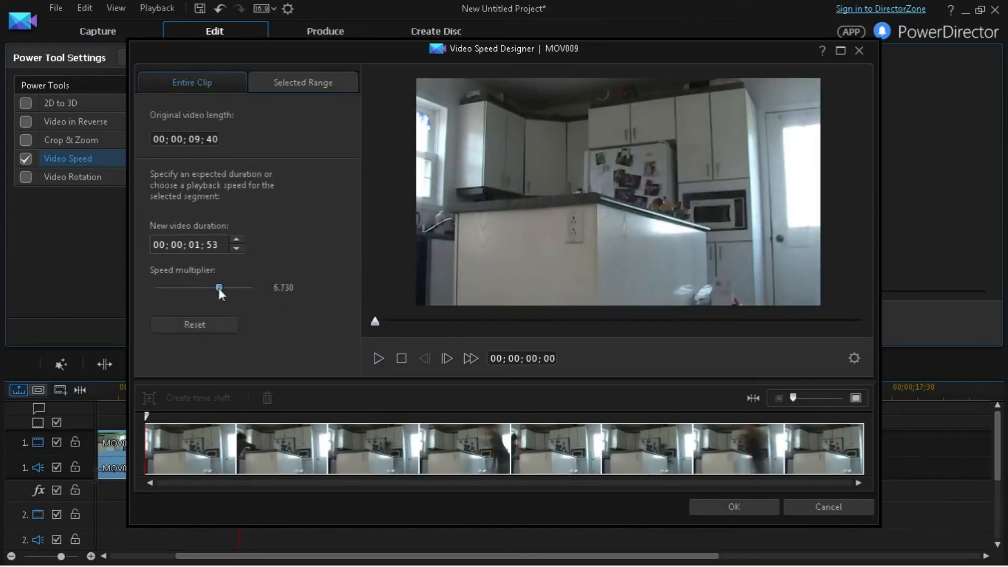
Step: Fine-tune the speed multiplier to about 6.18, giving a new duration of 00;00;01;33
{"action": "left_click_drag", "start_coordinate": [218, 287], "coordinate": [221, 288]}
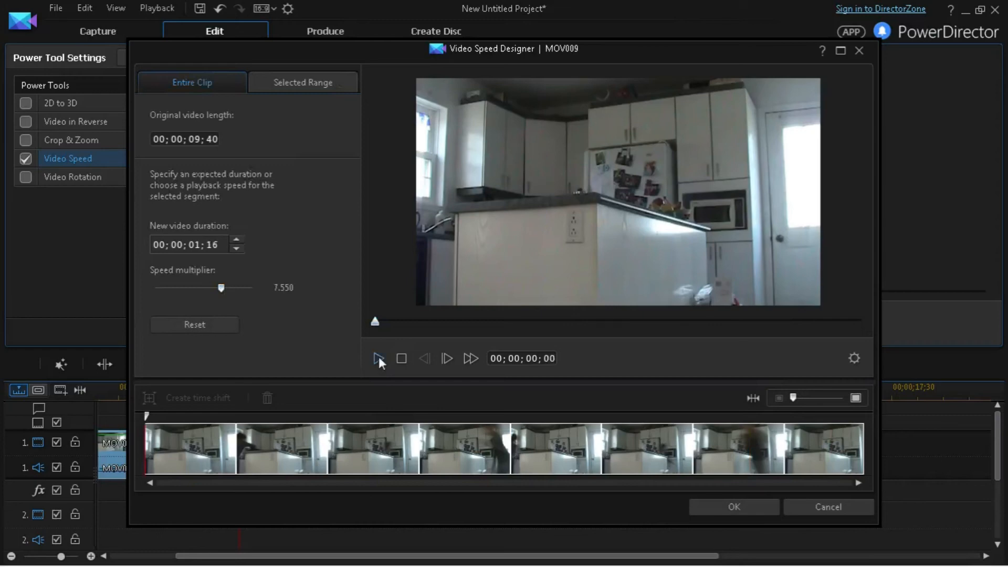
{"action": "left_click", "coordinate": [379, 359]}
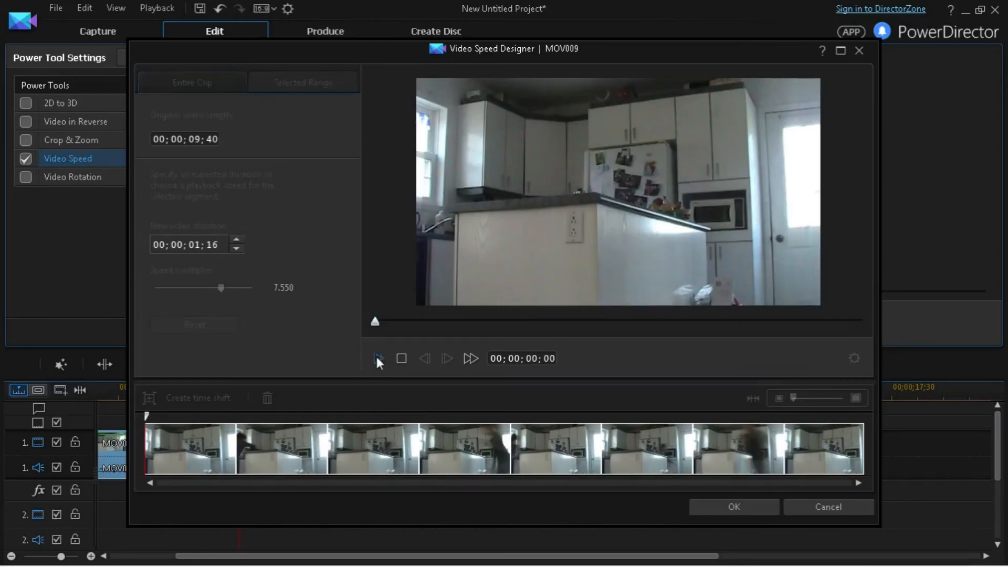
{"action": "left_click", "coordinate": [191, 82]}
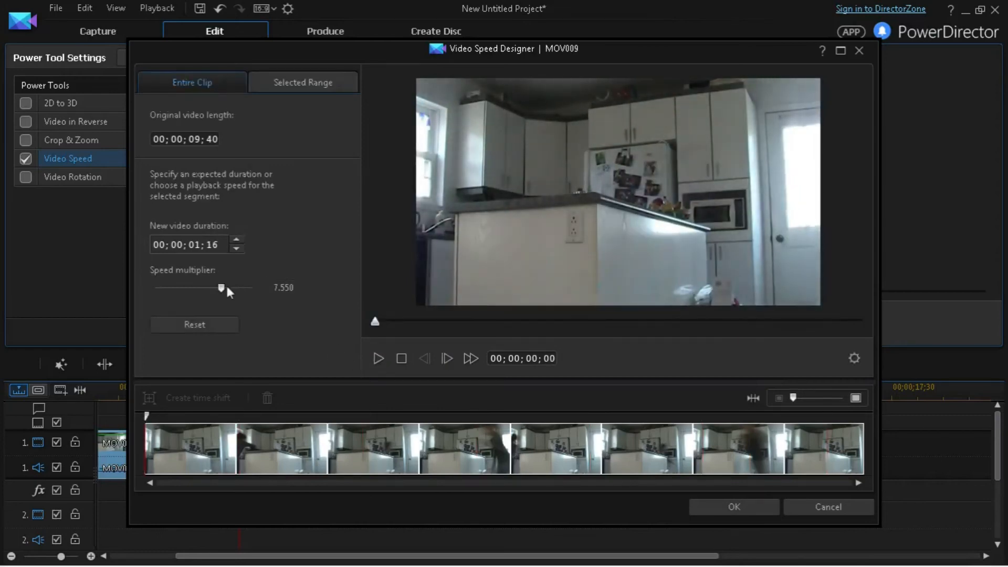
{"action": "left_click_drag", "start_coordinate": [221, 288], "coordinate": [226, 288]}
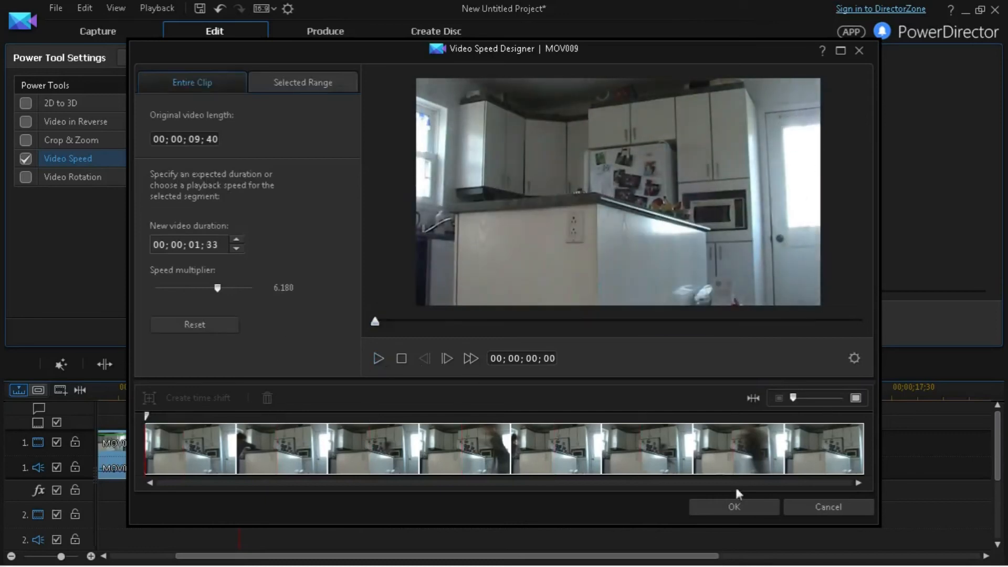
Step: Apply the 6.18x speed so MOV009 shrinks to about a second and a half
{"action": "left_click", "coordinate": [733, 506]}
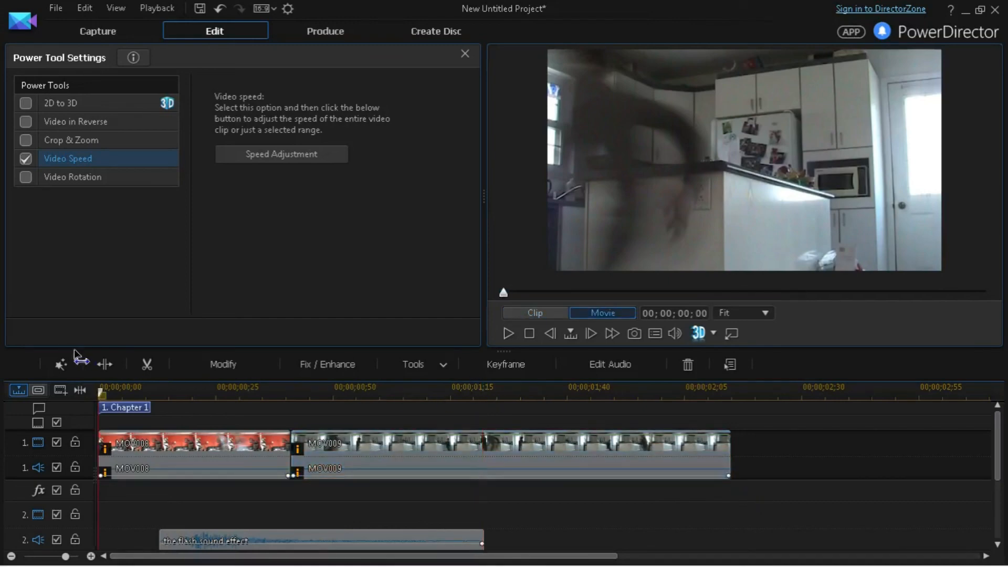
Step: Close Power Tool Settings to return to the Media Library
{"action": "left_click", "coordinate": [465, 54]}
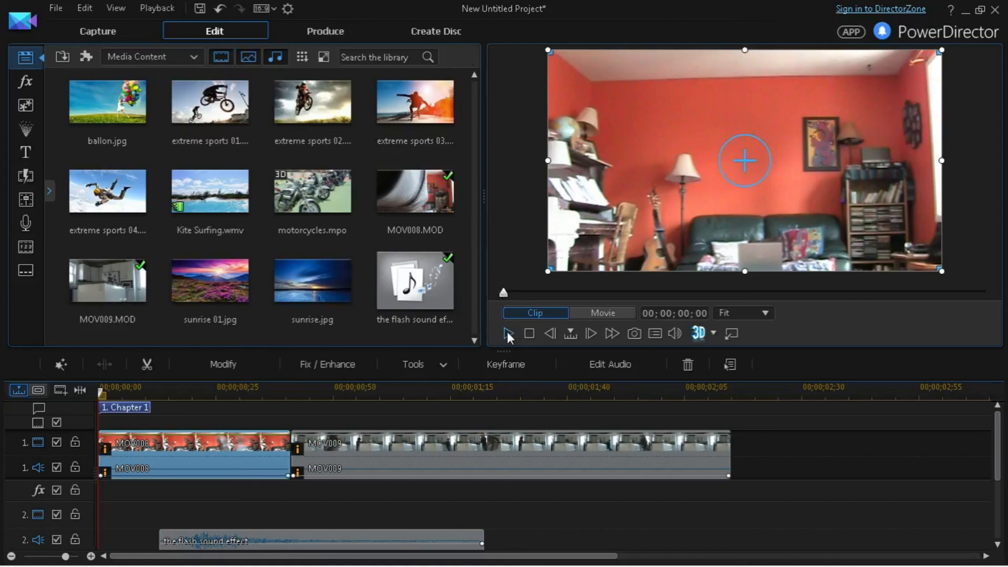
{"action": "mouse_move", "coordinate": [526, 339]}
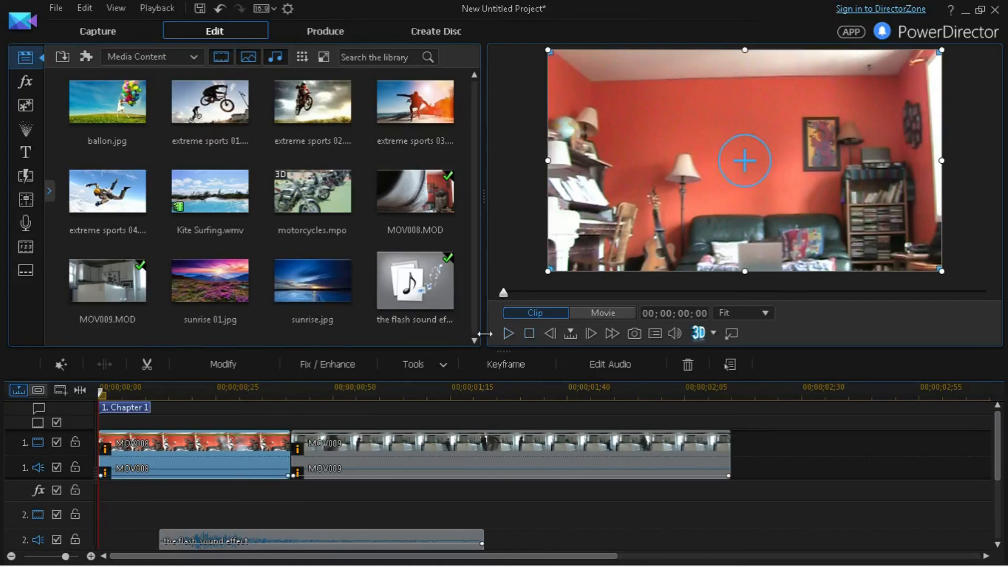
{"action": "mouse_move", "coordinate": [503, 348]}
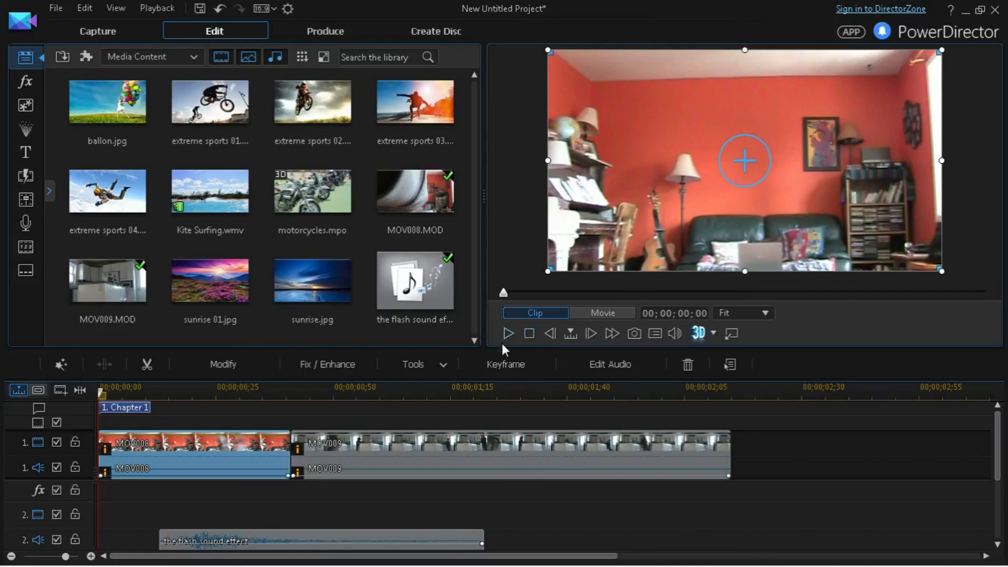